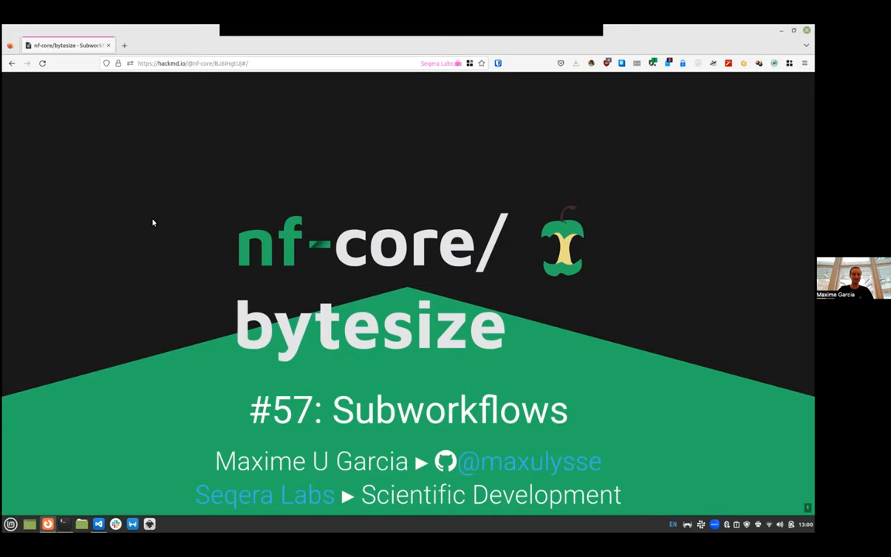
mouse_move(691, 146)
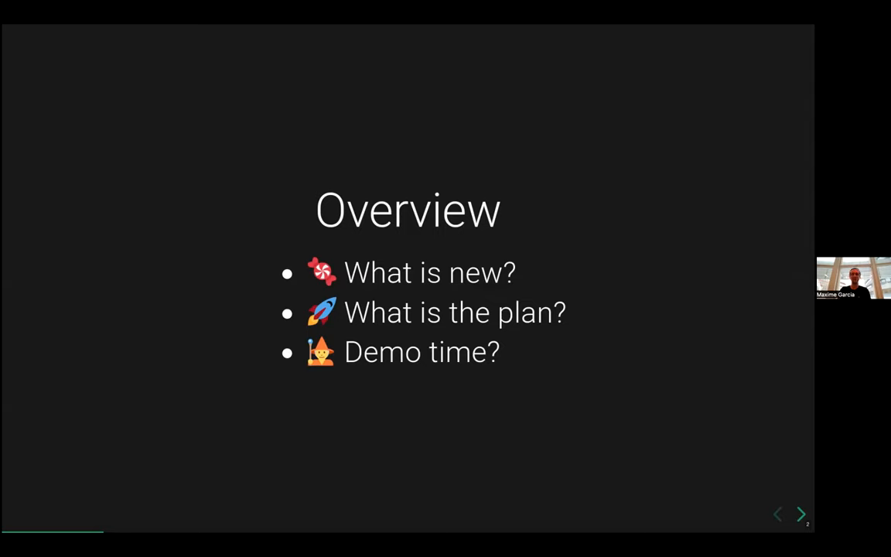
Step: Advance the HackMD bytesize deck from the title slide to the Overview slide
click(801, 513)
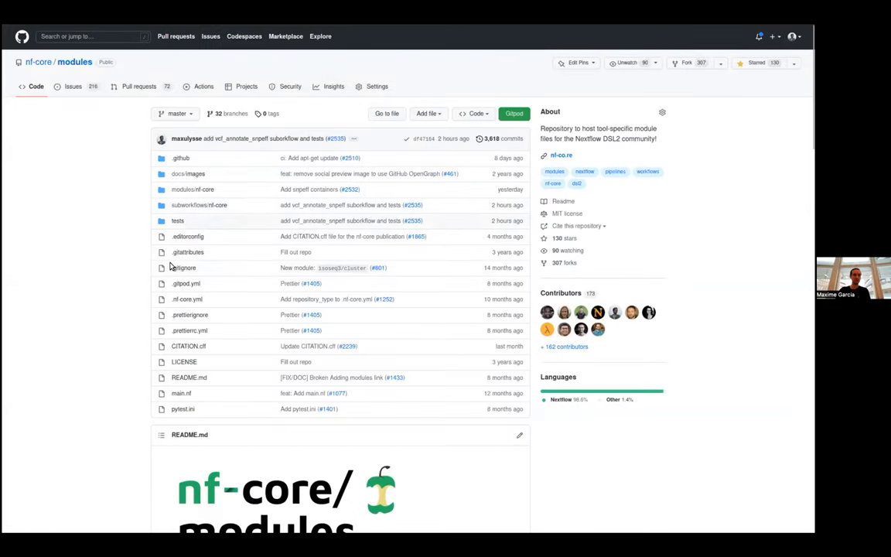
mouse_move(230, 172)
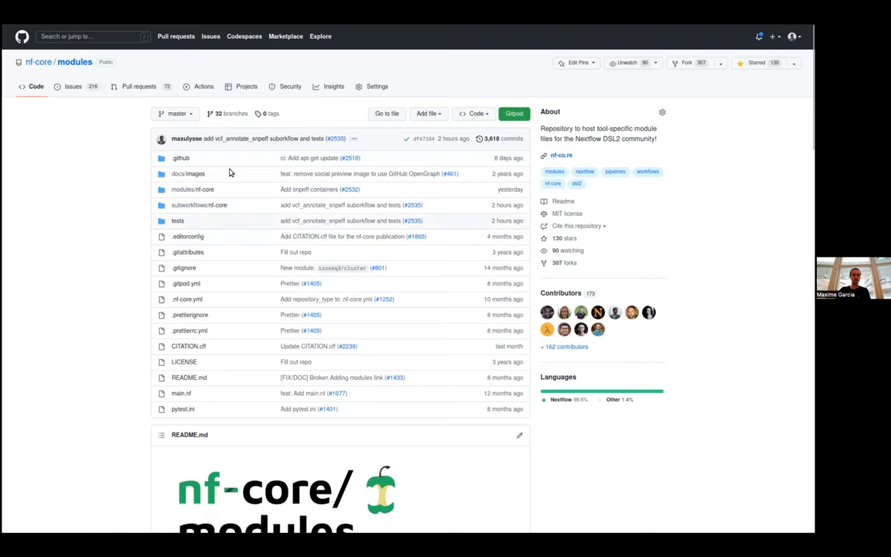
mouse_move(199, 205)
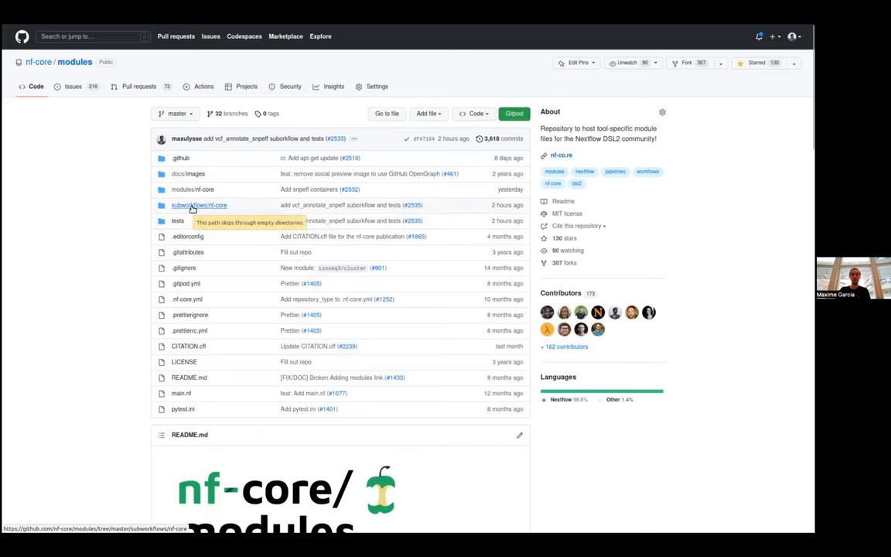
Step: Open subworkflows/nf-core in nf-core/modules and scroll down to vcf_annotate_snpeff
click(199, 205)
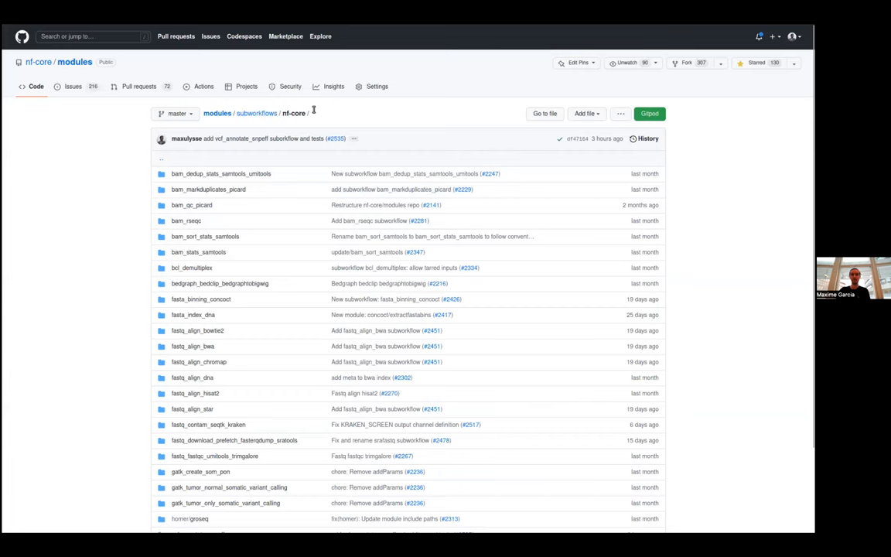
scroll(down, 3)
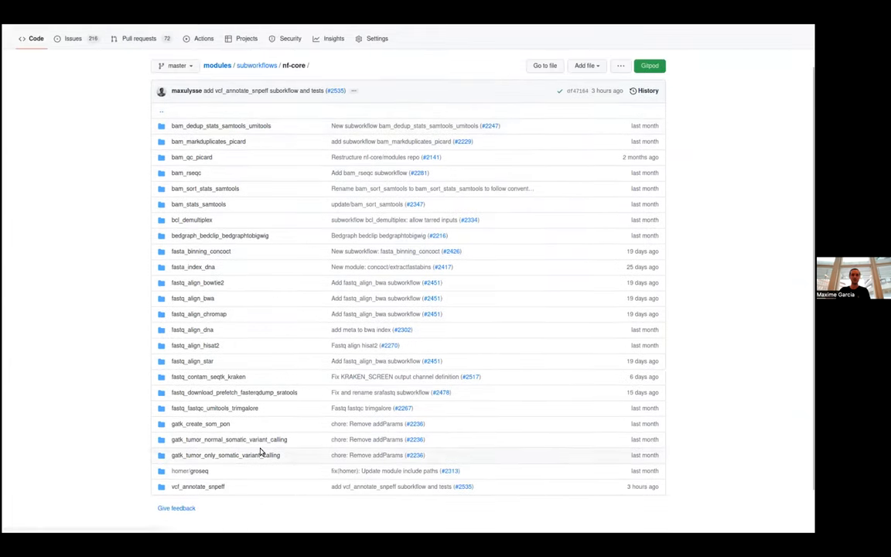
mouse_move(112, 243)
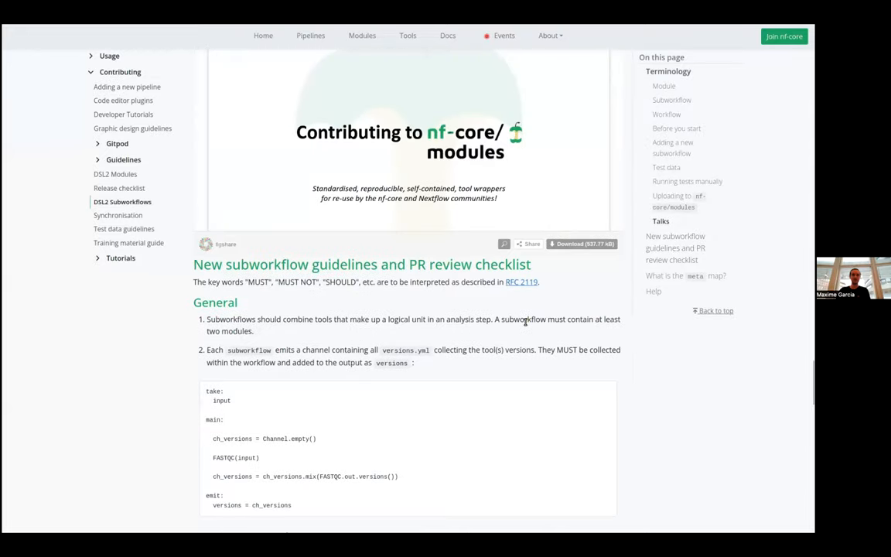
scroll(down, 3)
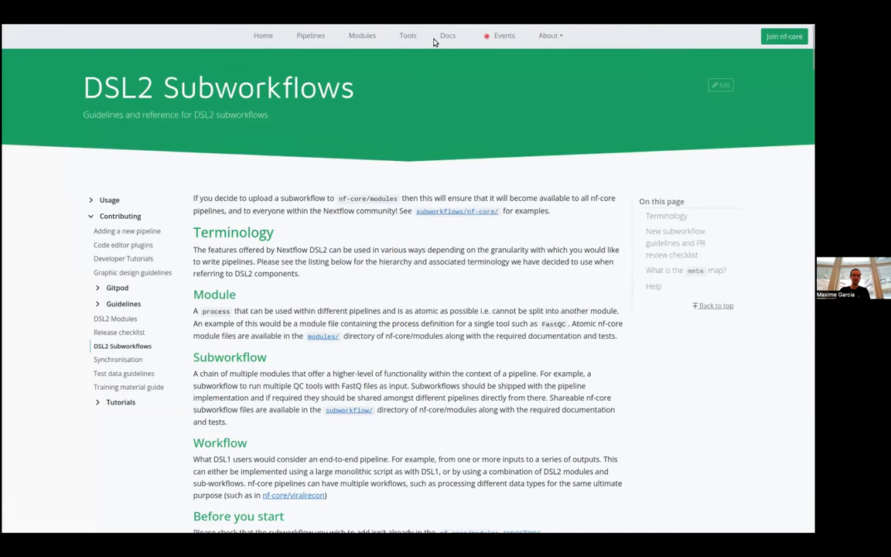
mouse_move(446, 42)
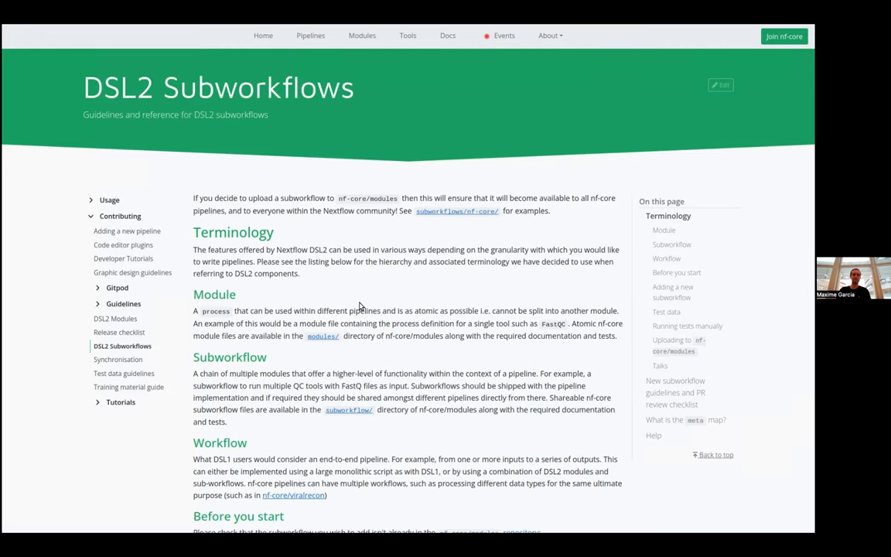
scroll(down, 3)
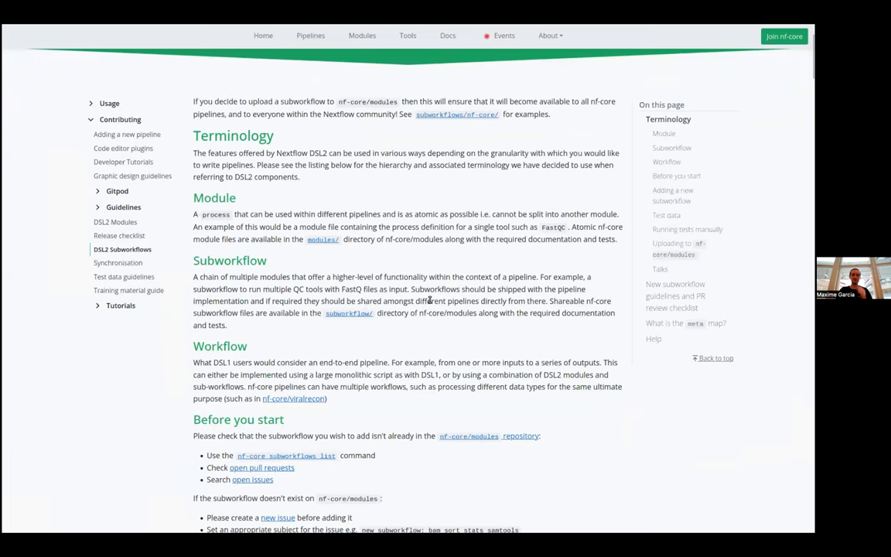
mouse_move(267, 260)
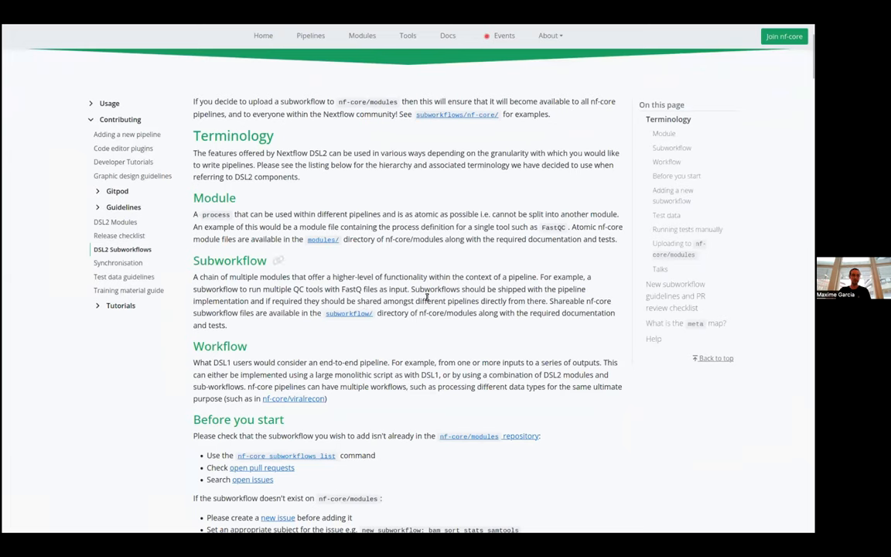
scroll(down, 3)
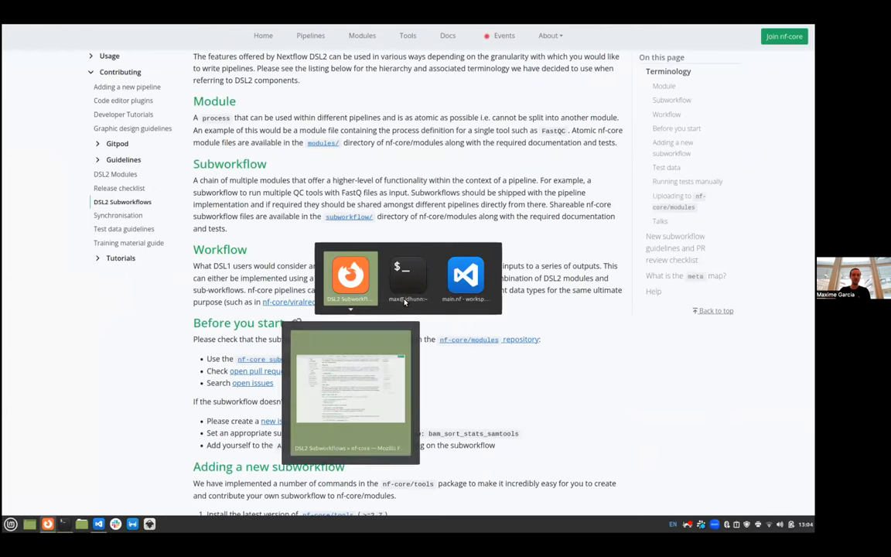
mouse_move(511, 178)
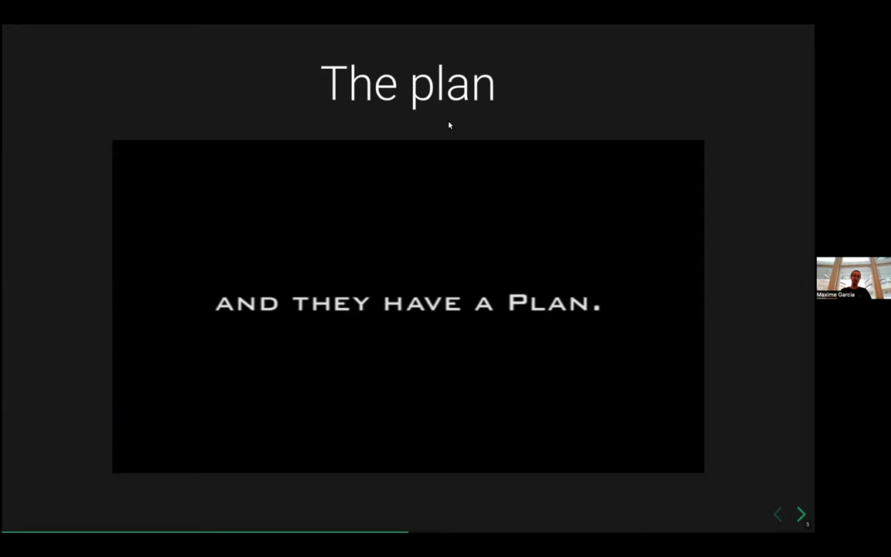
Step: Move to the 'Install a subworkflow' slide showing the tools, sarek and branch commands
click(800, 513)
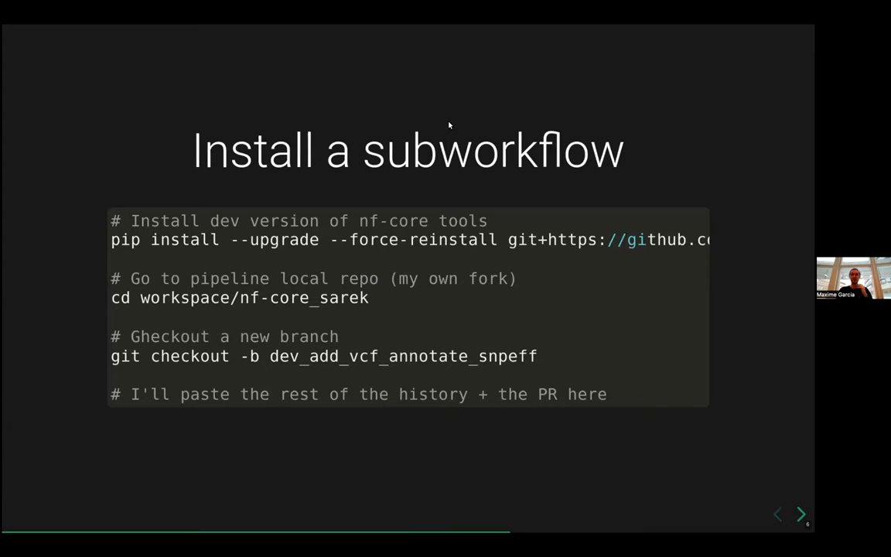
mouse_move(454, 56)
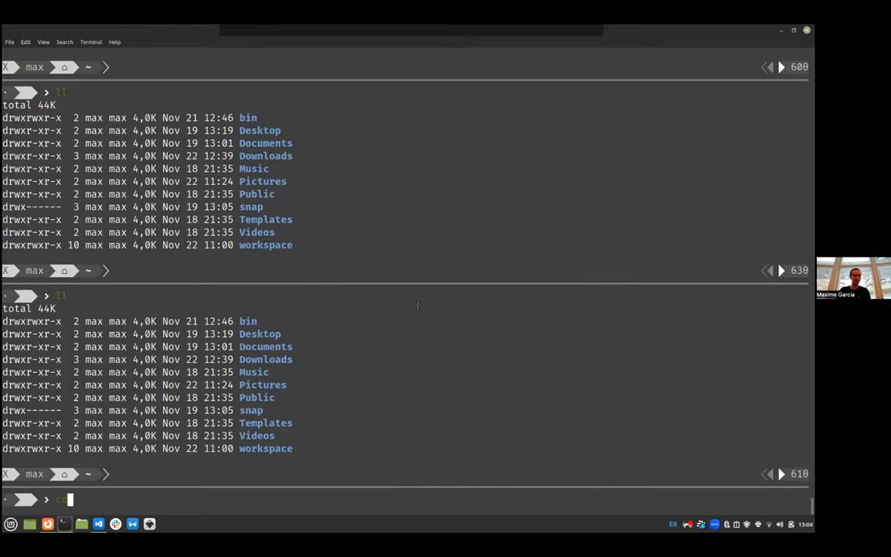
Step: In nf-core_sarek, create branch dev_add_vcf_annotate_snpeff and show nf-core subworkflows help
text(cd workspace/nf-core_sarek)
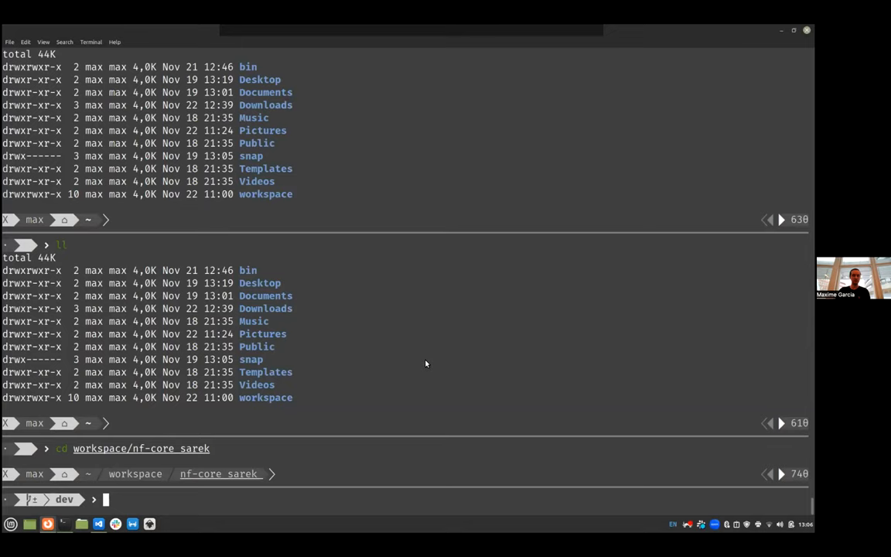
text(git checkout -b dev_add_vcf_annotate_snpeff)
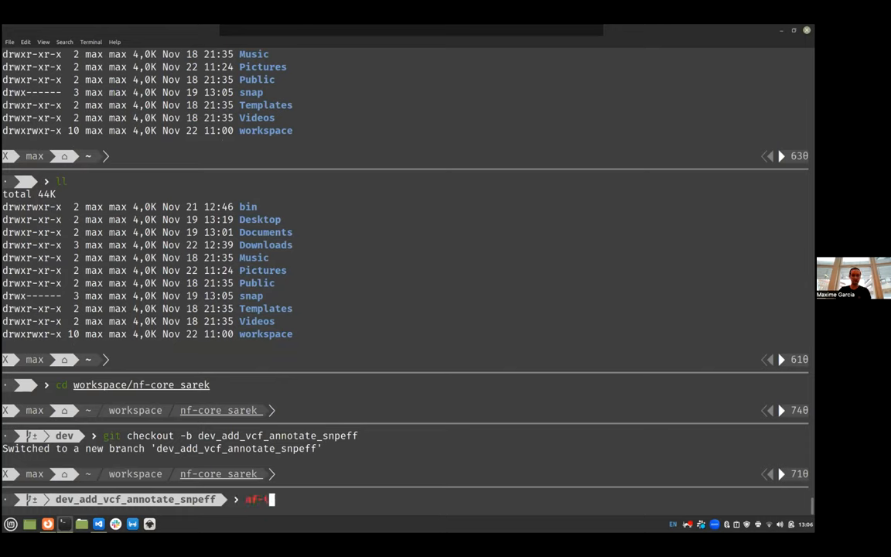
text(nf-core)
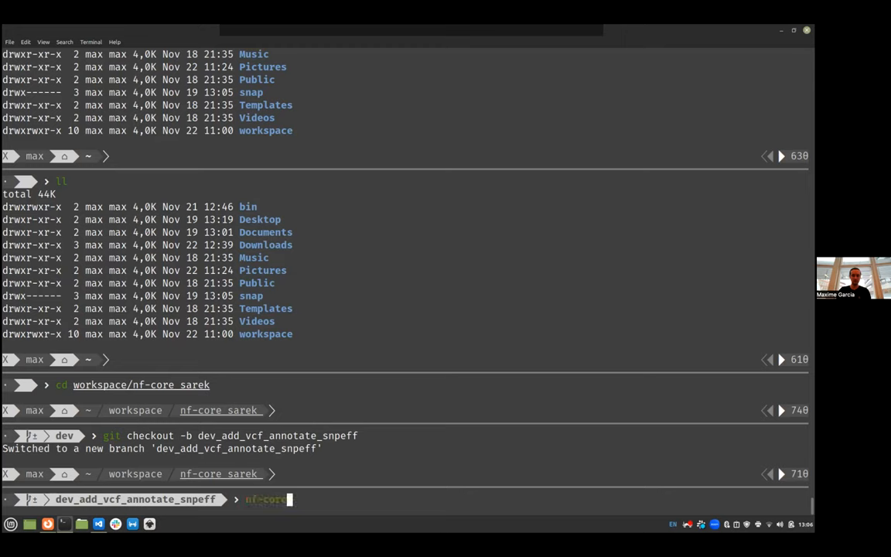
text(subwor)
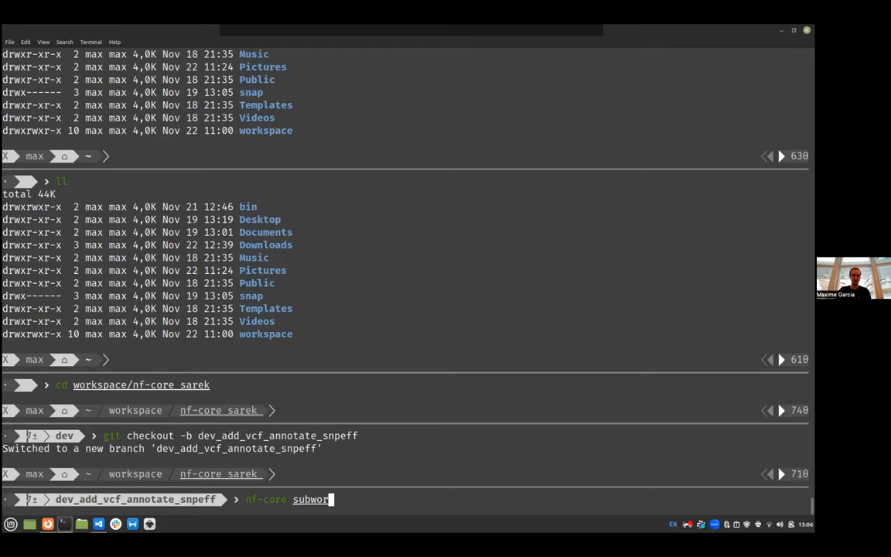
text(flows)
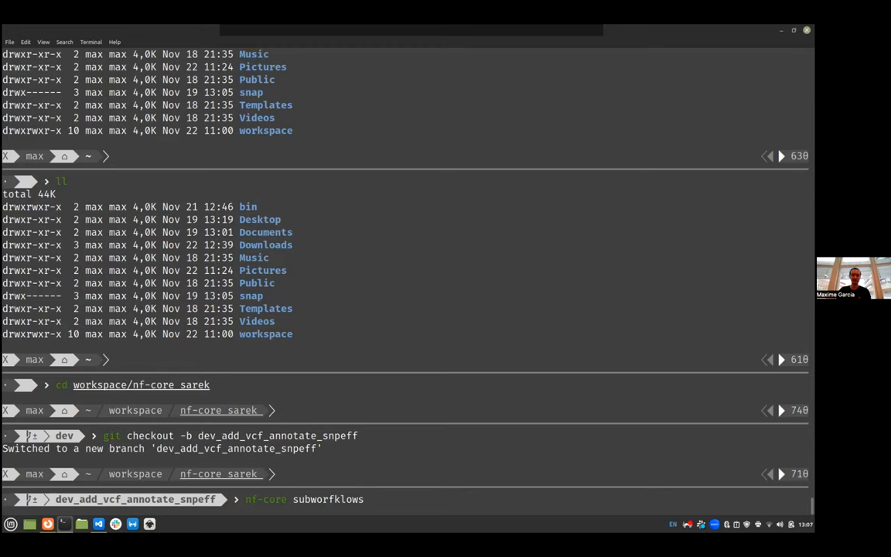
text(-)
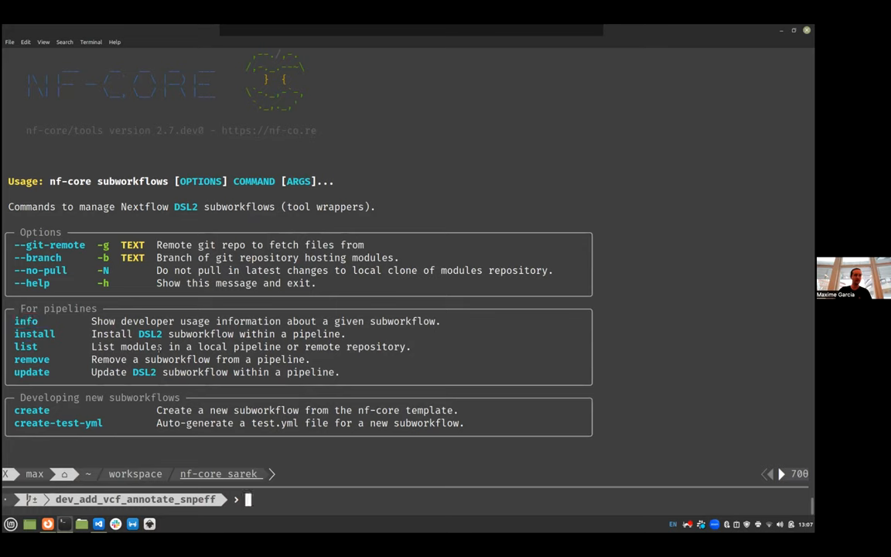
Step: Run nf-core subworkflows info for vcf_annotate_snpeff, answering No to local install
double_click(31, 410)
text(nf-core subworkflows info)
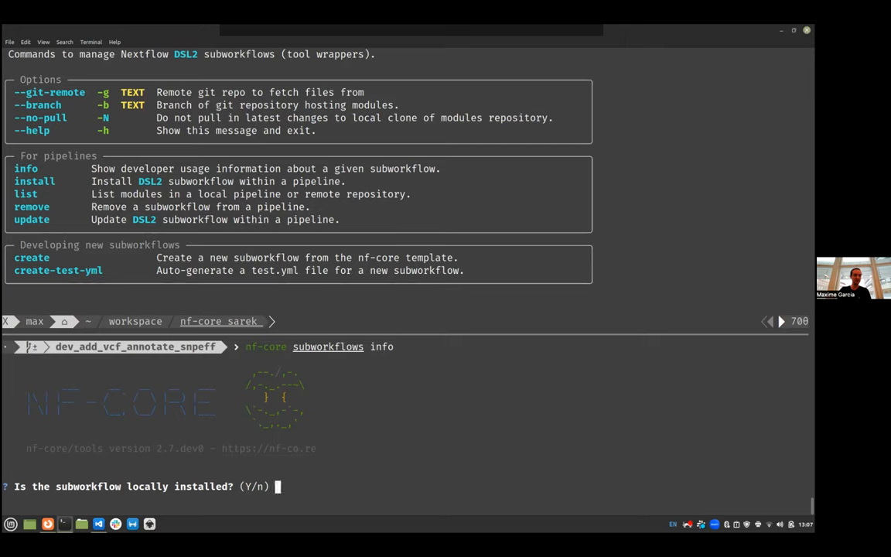
text(n)
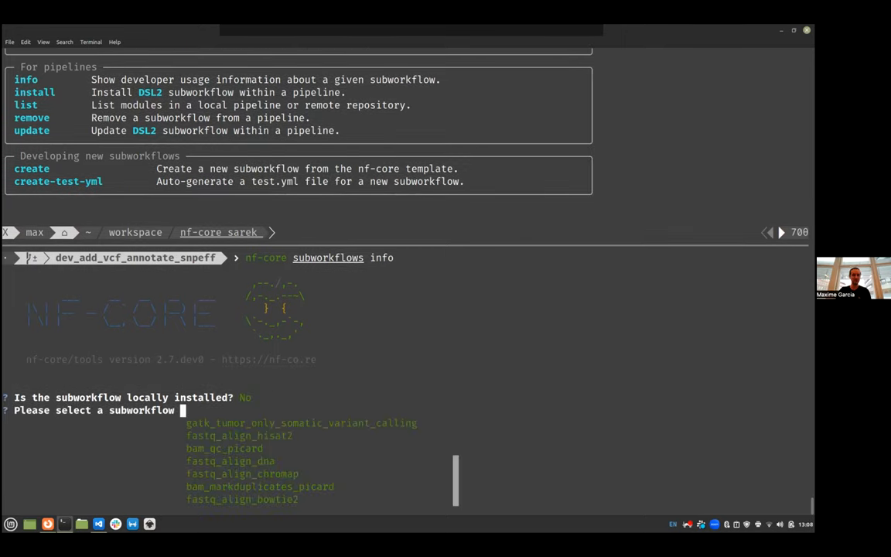
text(vcf_annotate_snpeff)
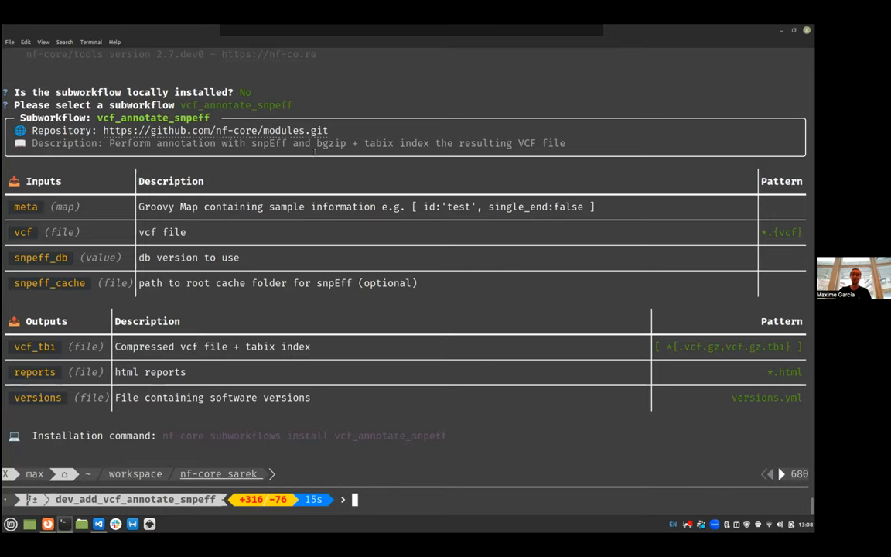
mouse_move(520, 147)
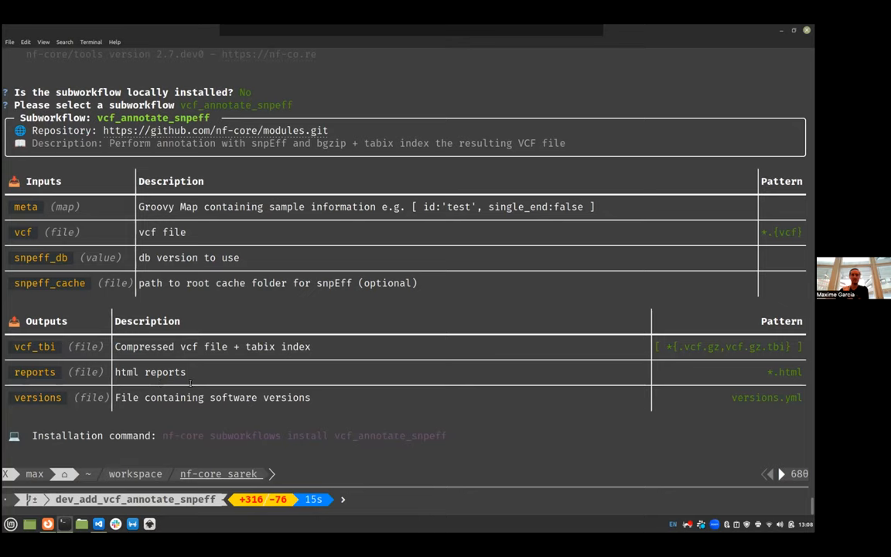
Step: Run nf-core subworkflows list remote to see all nf-core/modules subworkflows
text(nf-core subworkflows info)
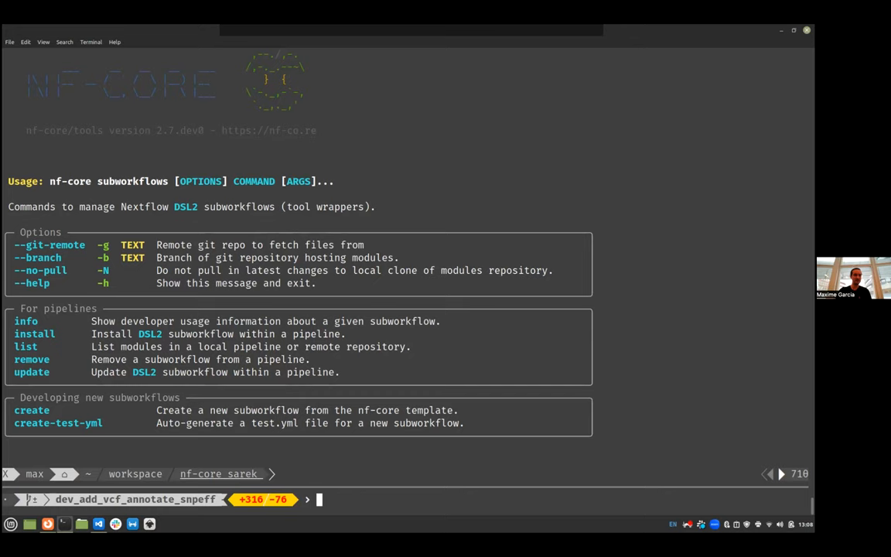
text(nf-core subworkflows -)
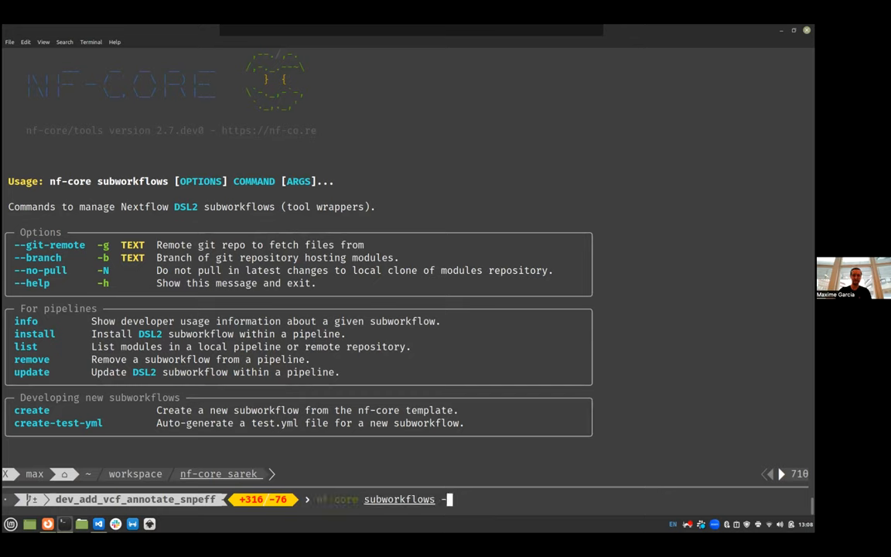
text(list)
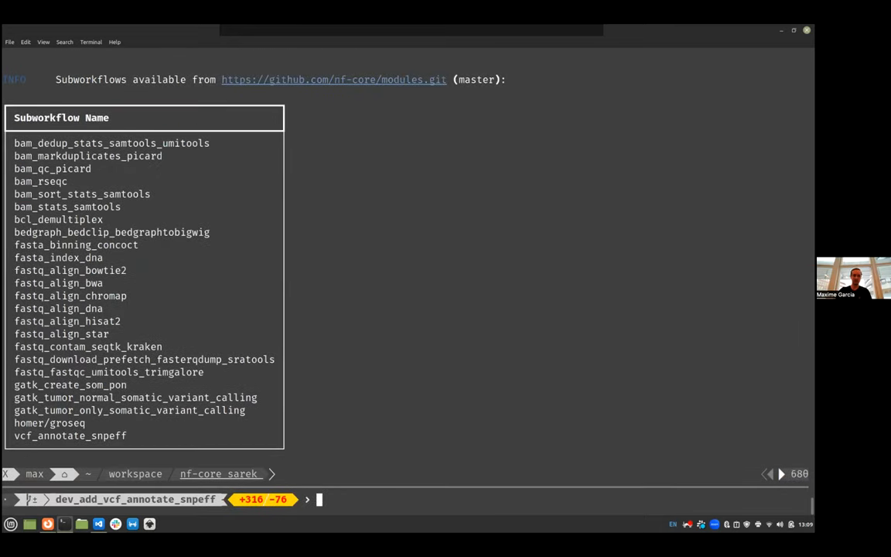
Step: Remove subworkflows/local/vcf_annotate_snpeff with git rm -r after the non-recursive attempt fails
text(nf-core subworkflows list re)
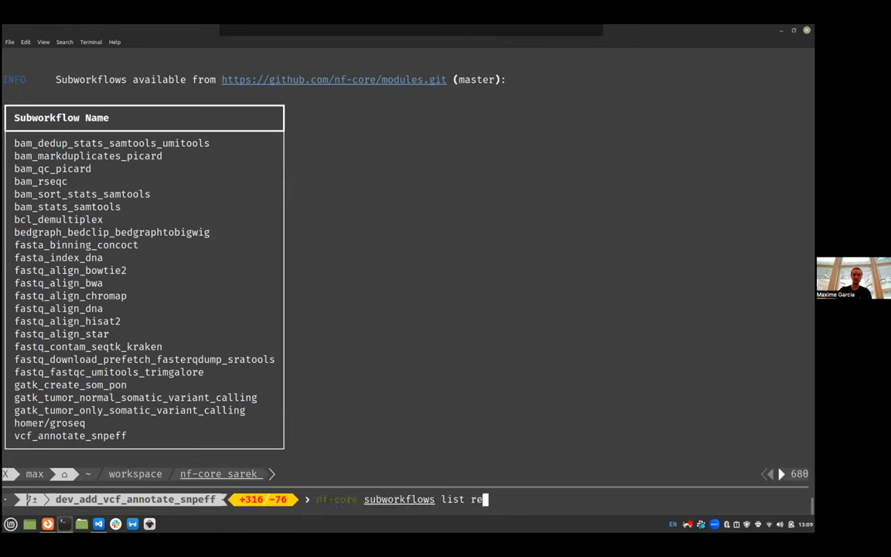
text(in)
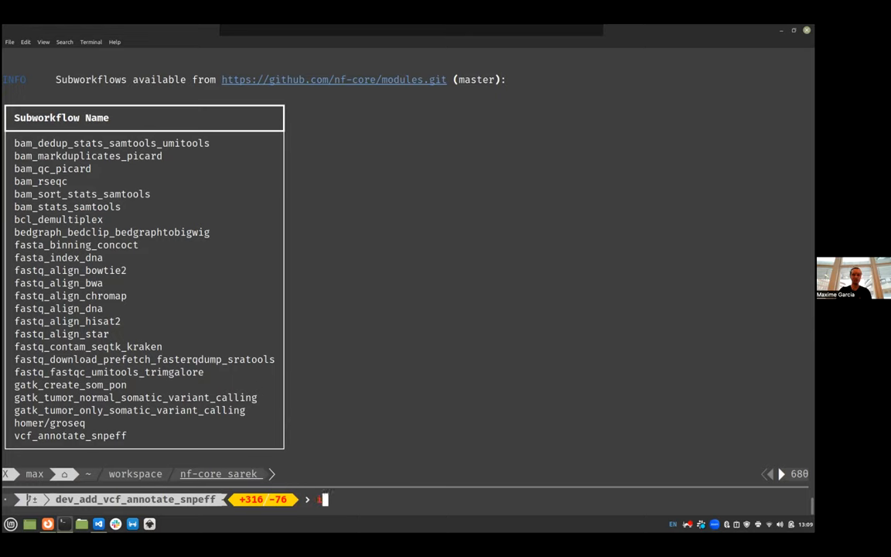
text(git)
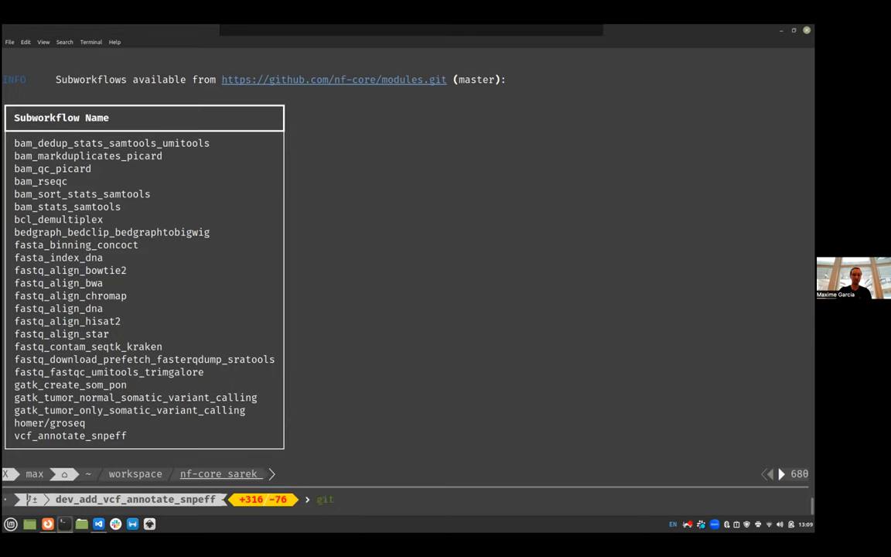
text(rm)
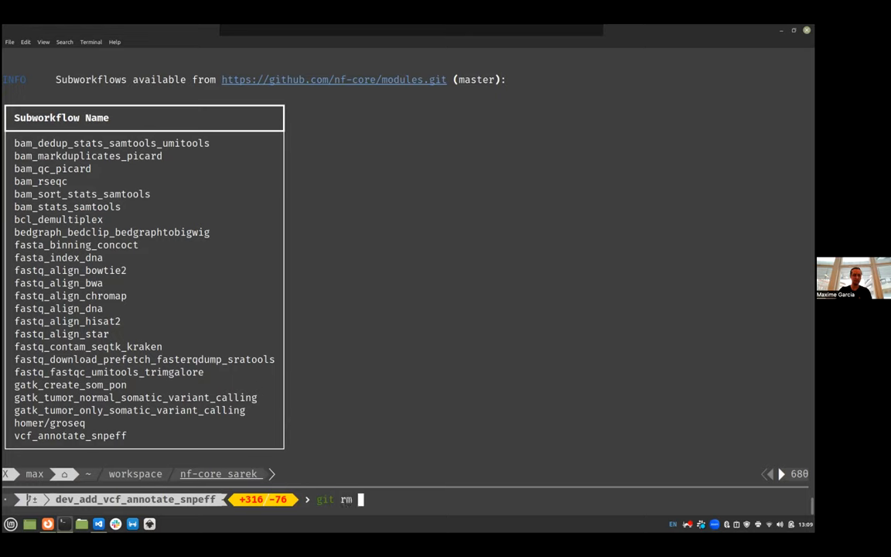
text(subworkflows/local/v)
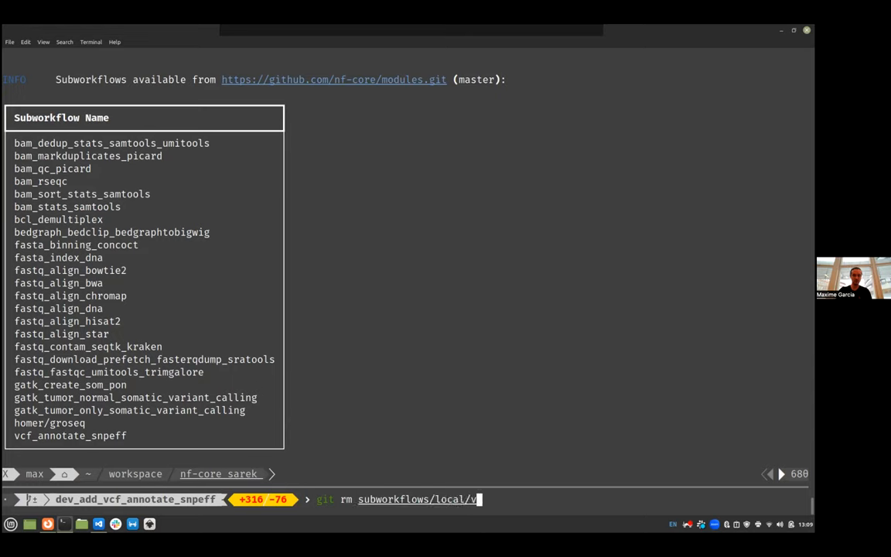
text(cf_annotate_snpeff/)
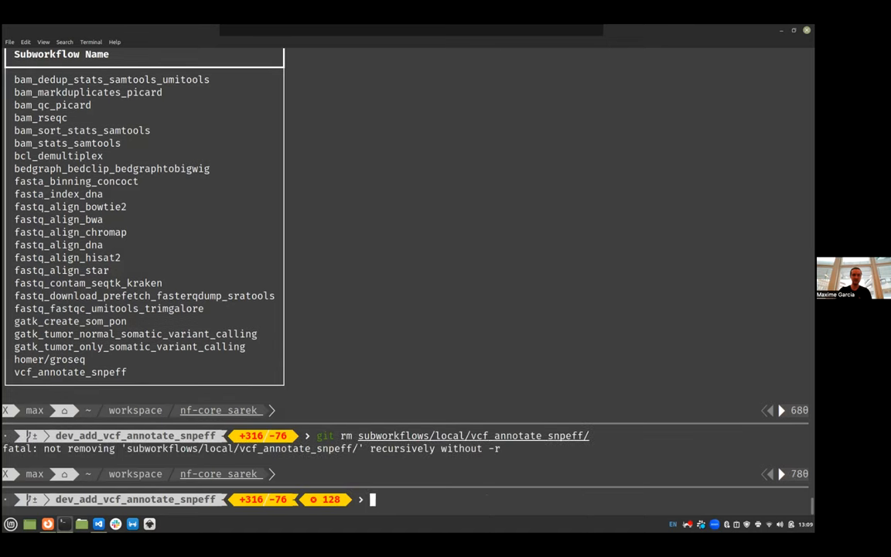
text(git rm subworkflows/local/vcf_annotate_snpeff/)
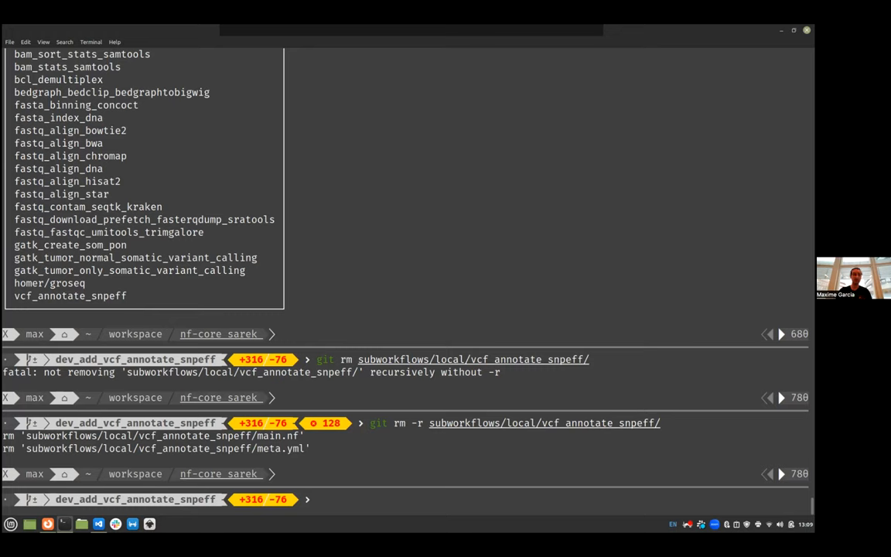
text(git rm subworkflows/local/vcf_annotate_snpeff/)
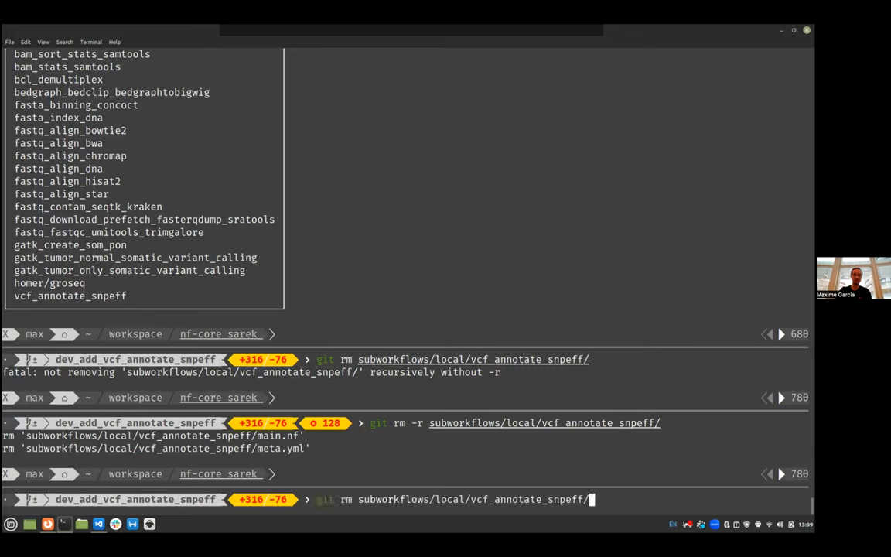
Step: Install vcf_annotate_snpeff with nf-core subworkflows install and select the suggested include path
text(nf-core subworkflows list remote)
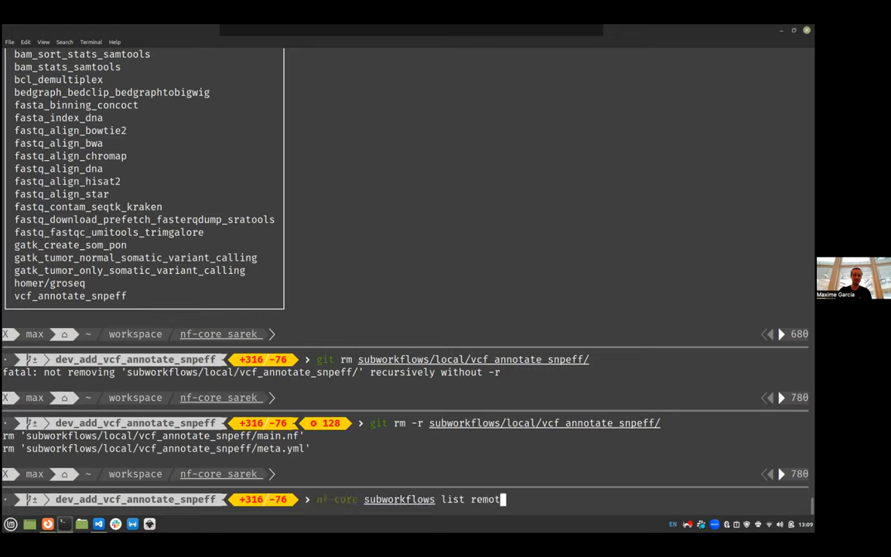
text(inst)
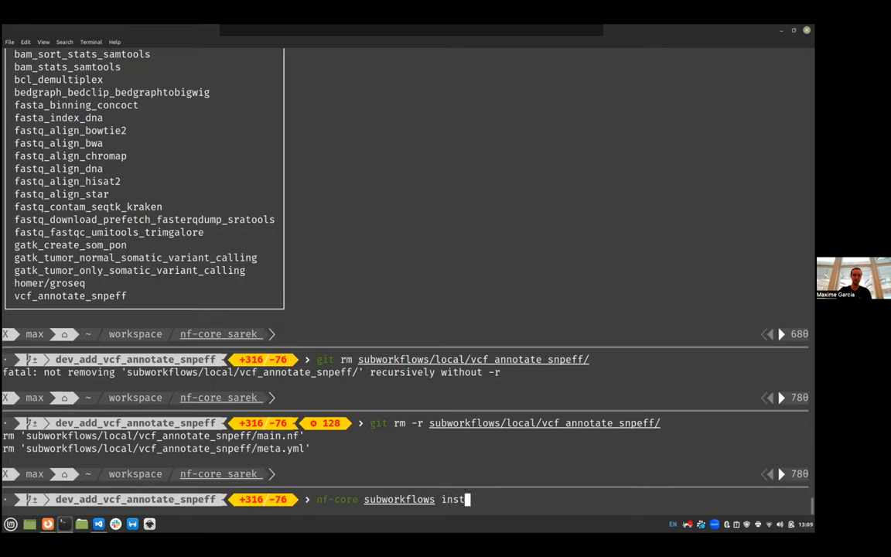
text(all)
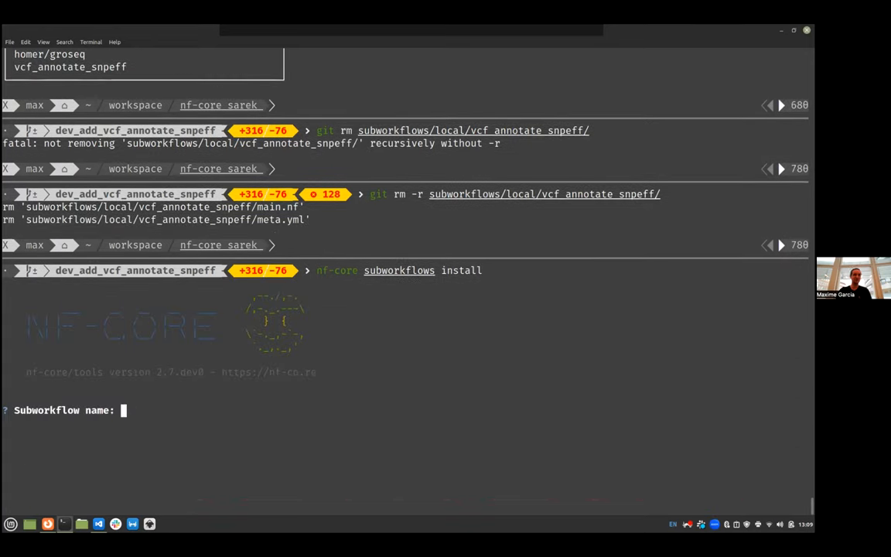
text(v)
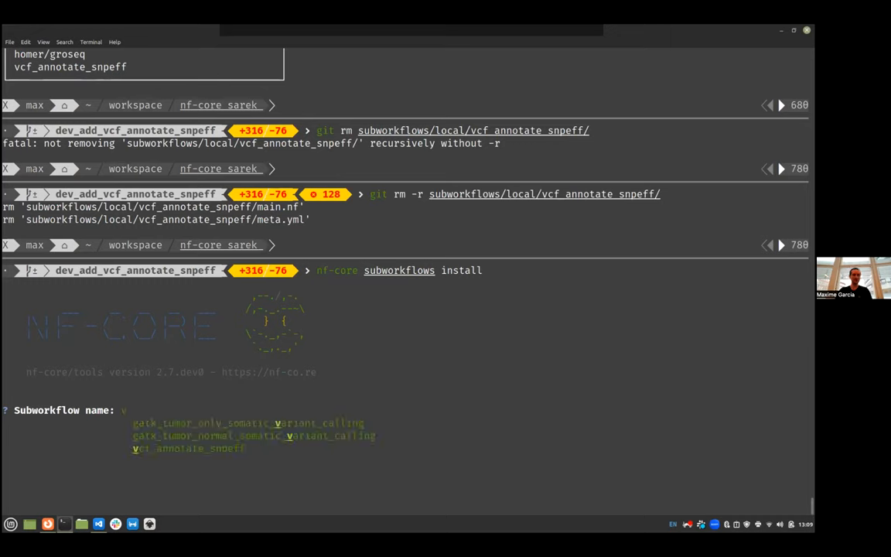
text(cf_annotate_snpeff)
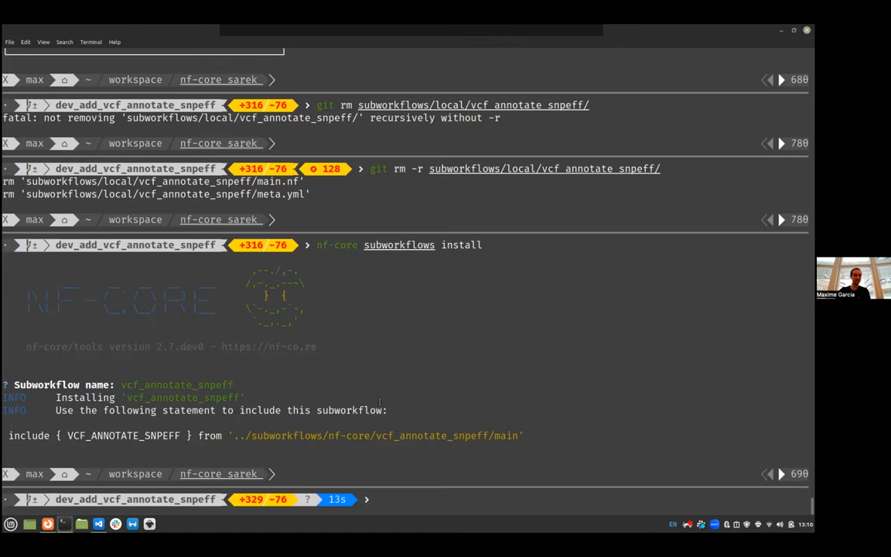
double_click(29, 436)
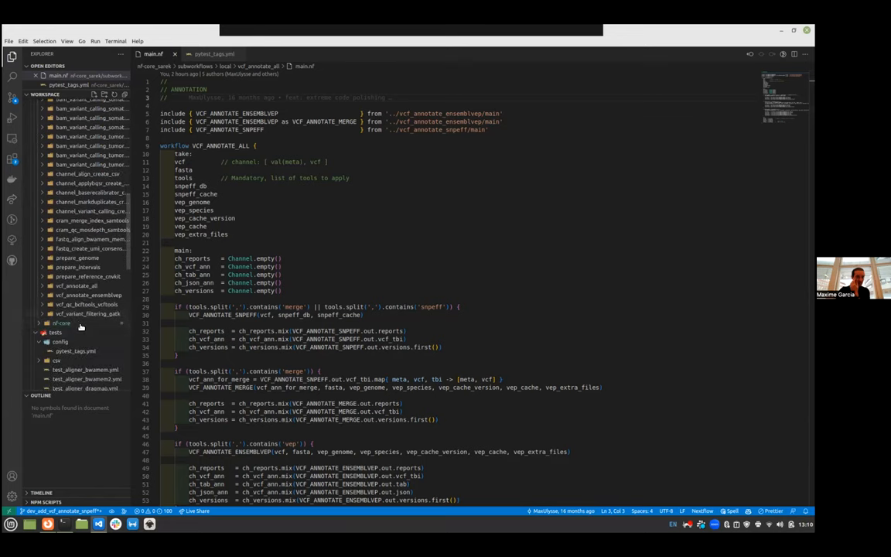
Step: Point the VCF_ANNOTATE_SNPEFF include in vcf_annotate_all/main.nf to '../subworkflows/nf-core/vcf_annotate_snpeff/main'
click(70, 285)
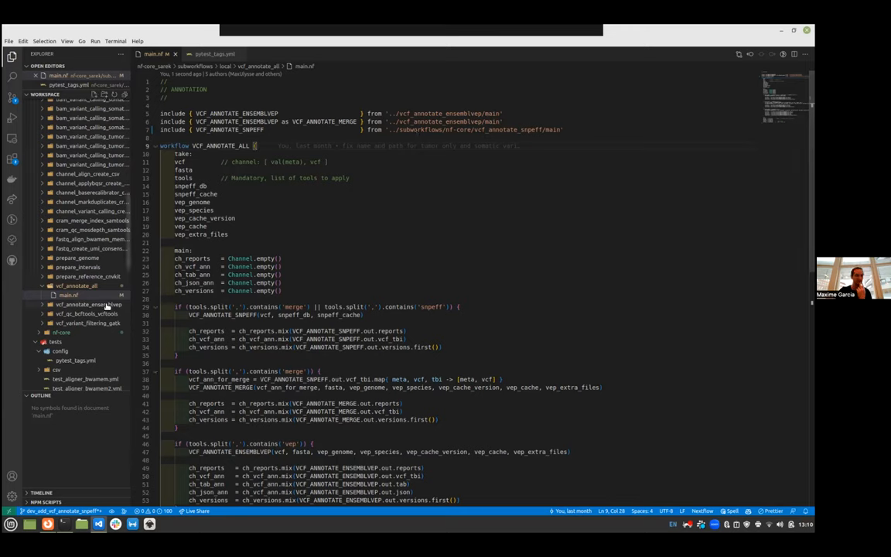
mouse_move(81, 311)
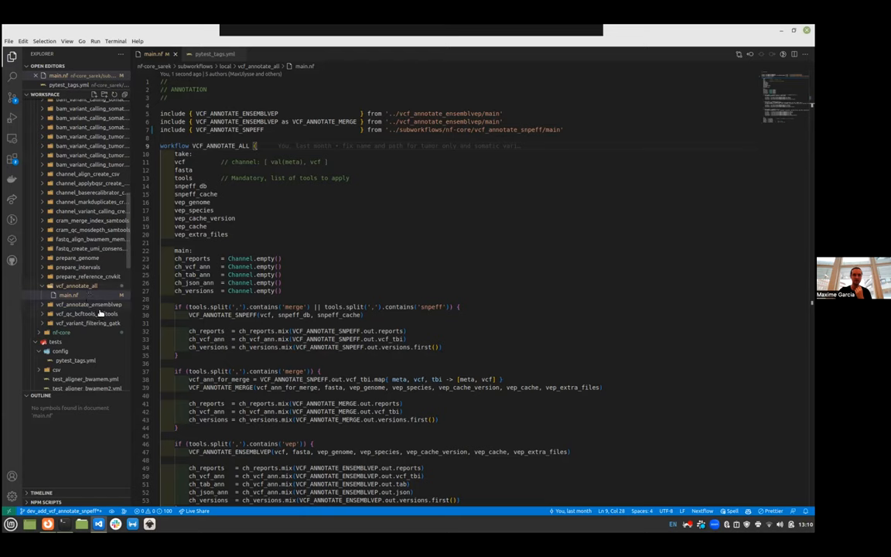
mouse_move(70, 337)
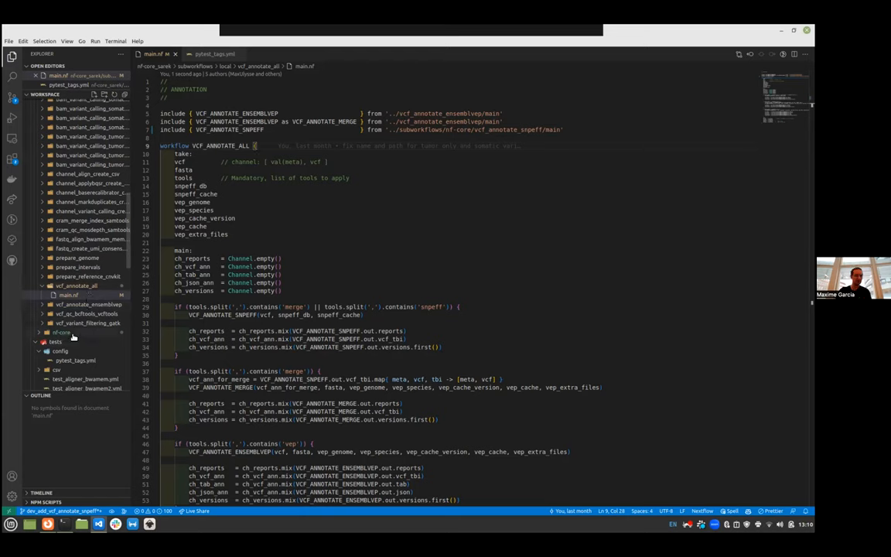
click(60, 333)
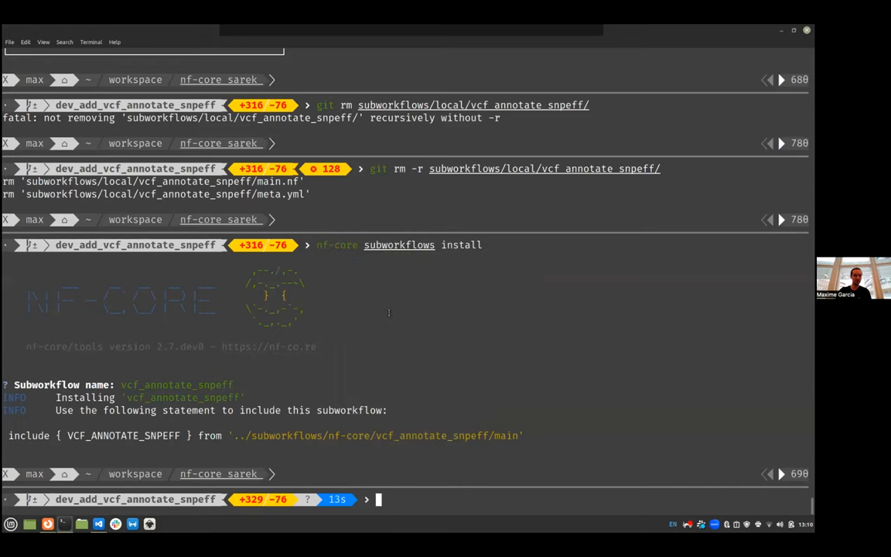
Step: Stage subworkflows/nf-core/ with git add and review git status
text(git status)
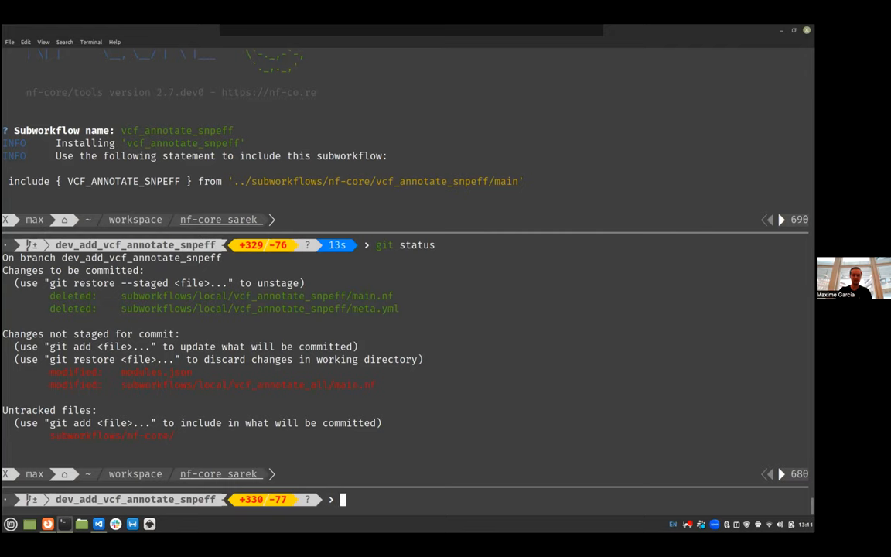
text(git add subworkflows/nf-core/)
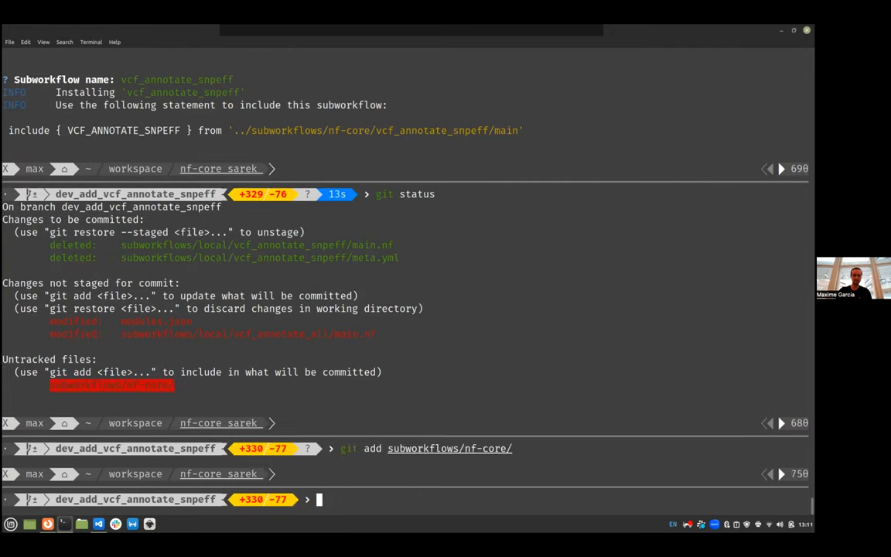
text(git status)
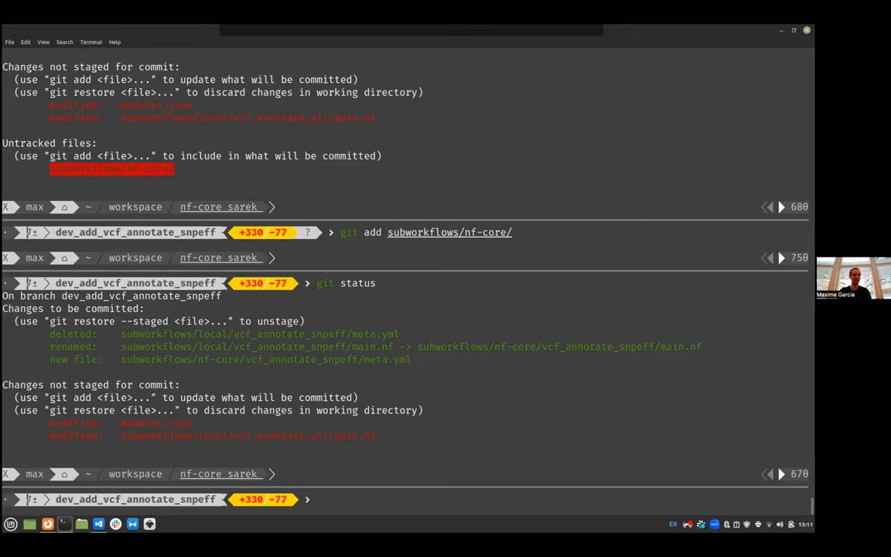
Step: Show the git diff of modules.json
text(gi)
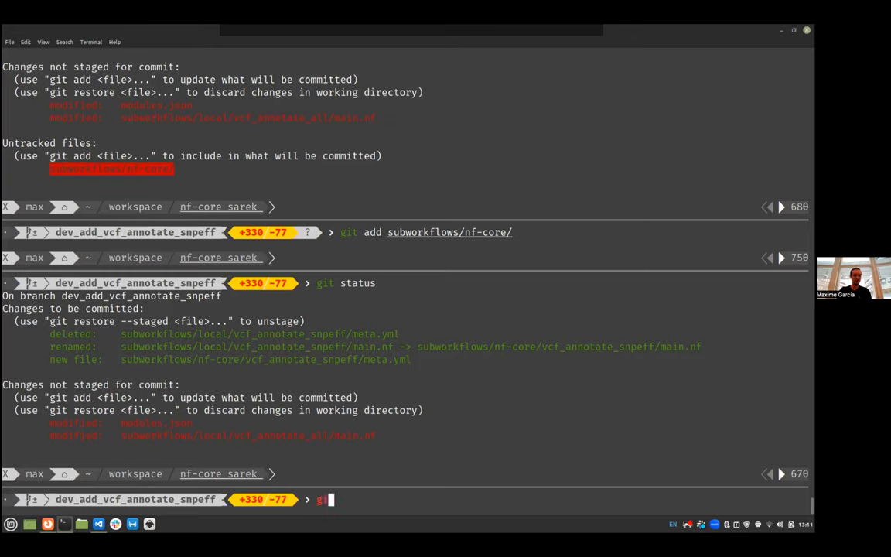
text(mo)
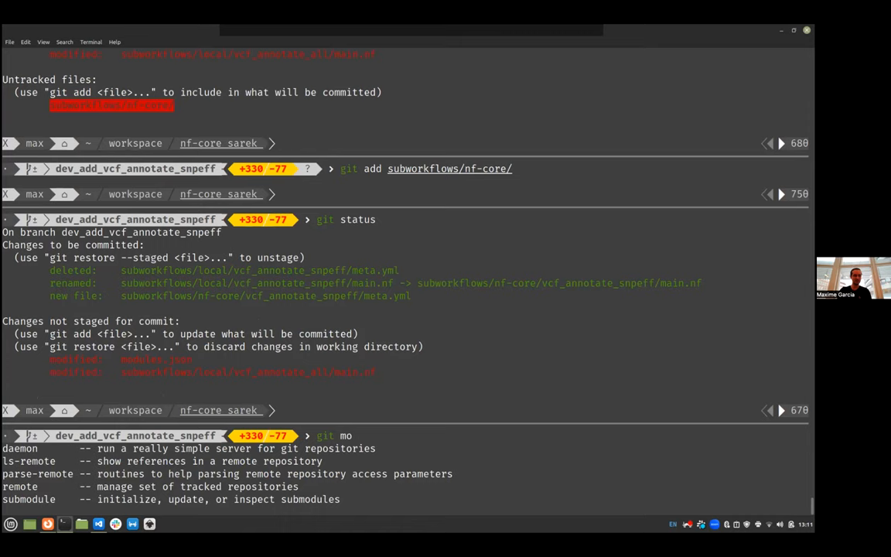
text(diff)
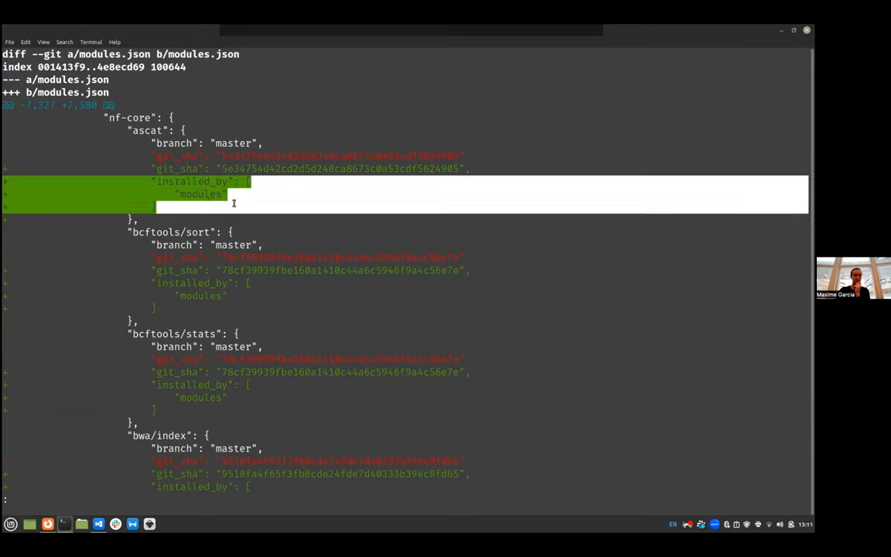
scroll(down, 3)
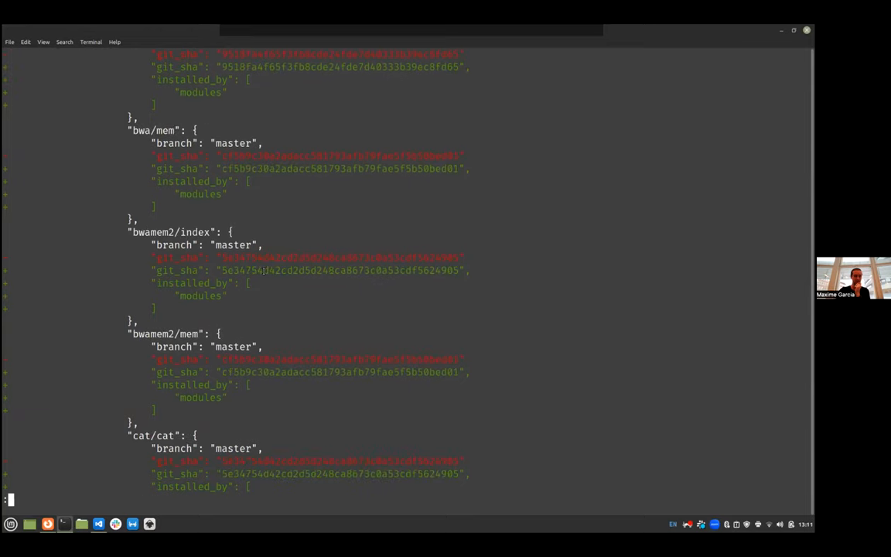
scroll(down, 3)
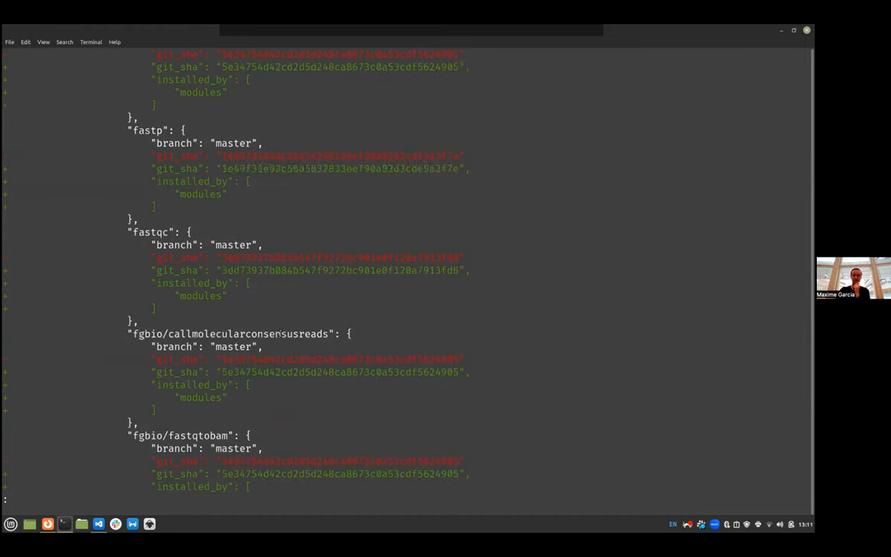
scroll(down, 3)
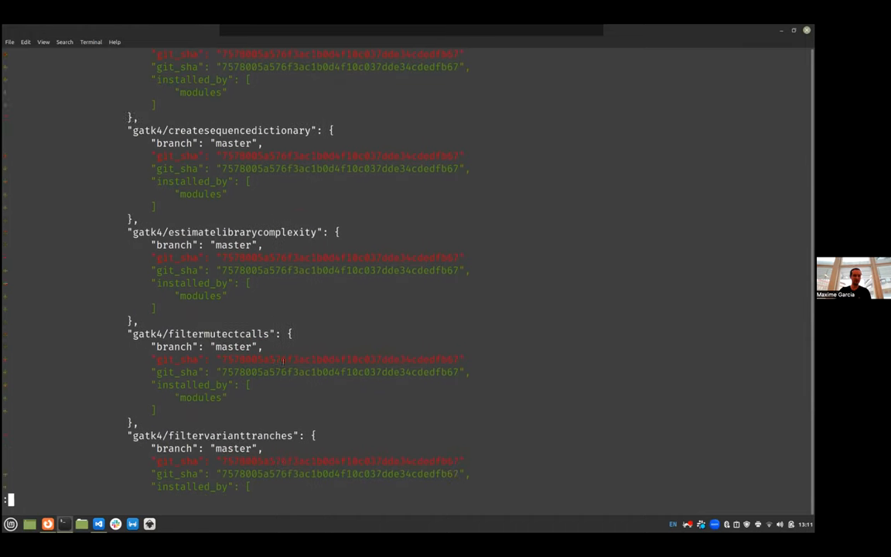
scroll(down, 3)
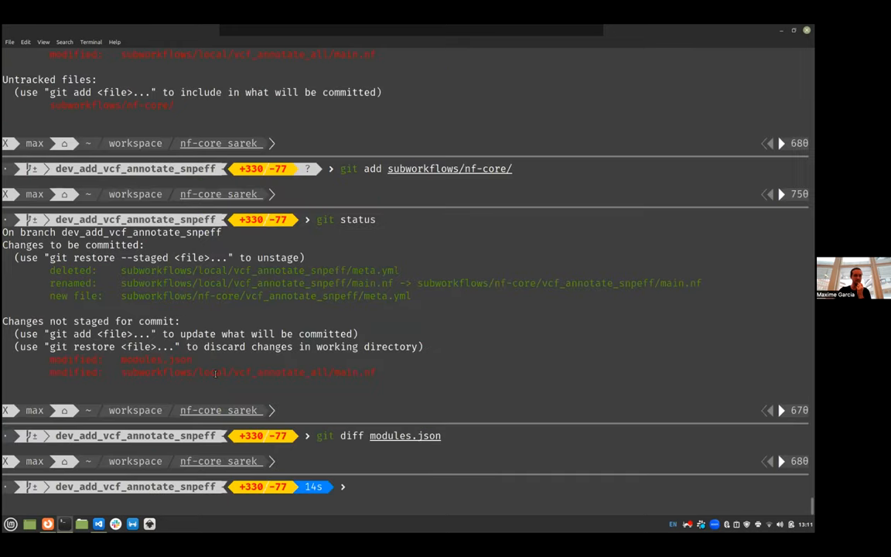
Step: Commit the changes as 'replace local subworkflow with nf-core version', push, and start the pull request
text(git)
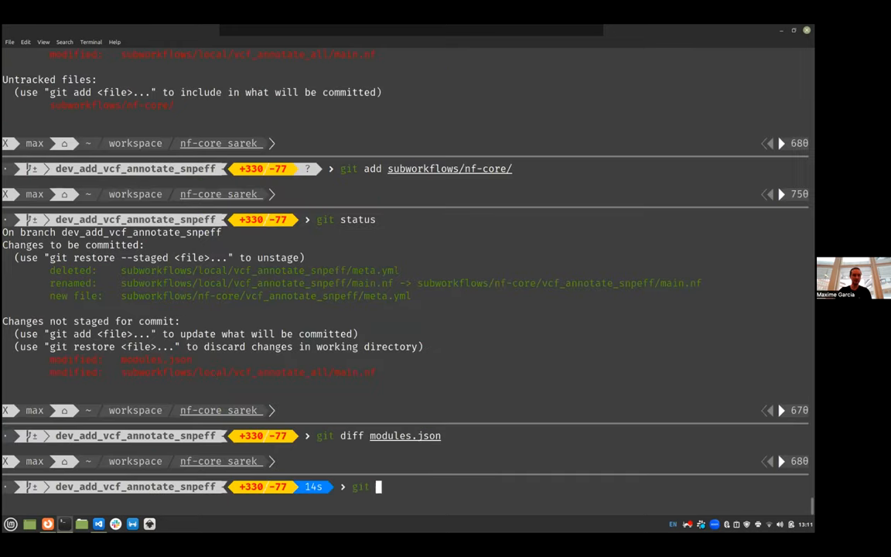
text(add)
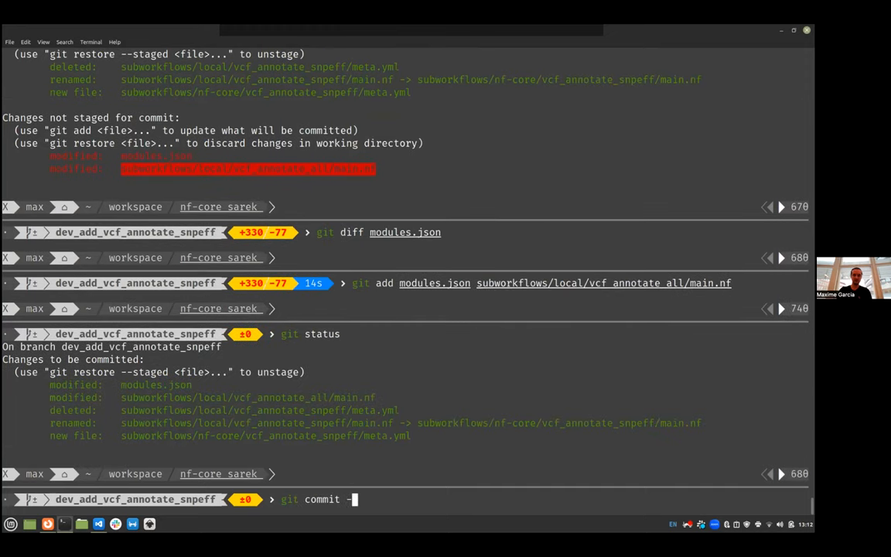
text(m ")
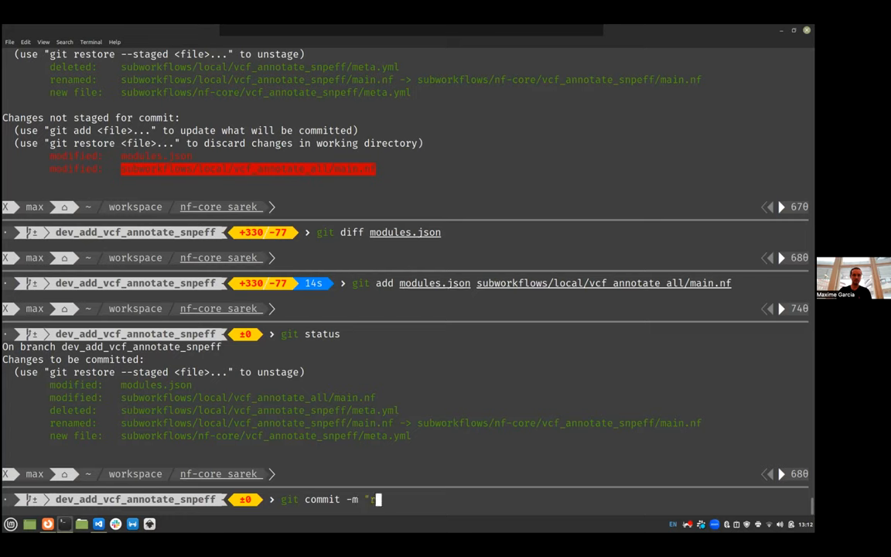
text(replace local)
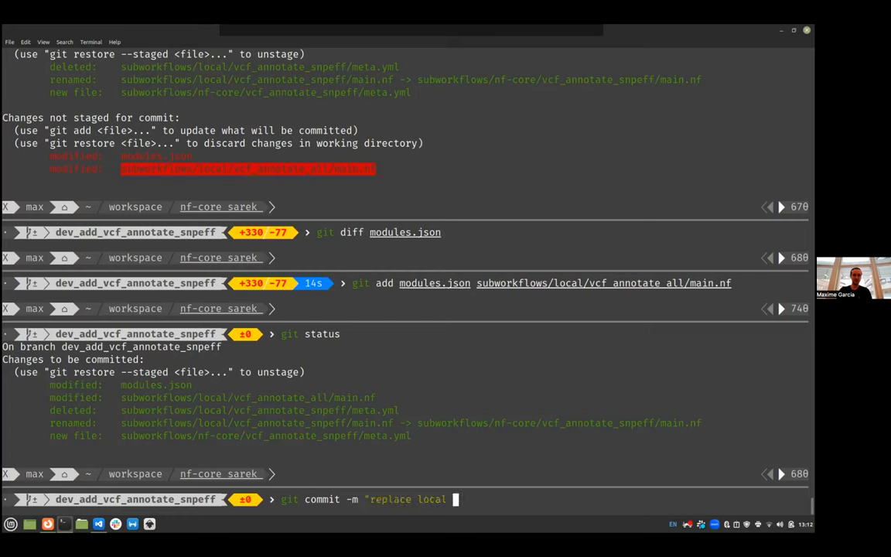
text(subworf)
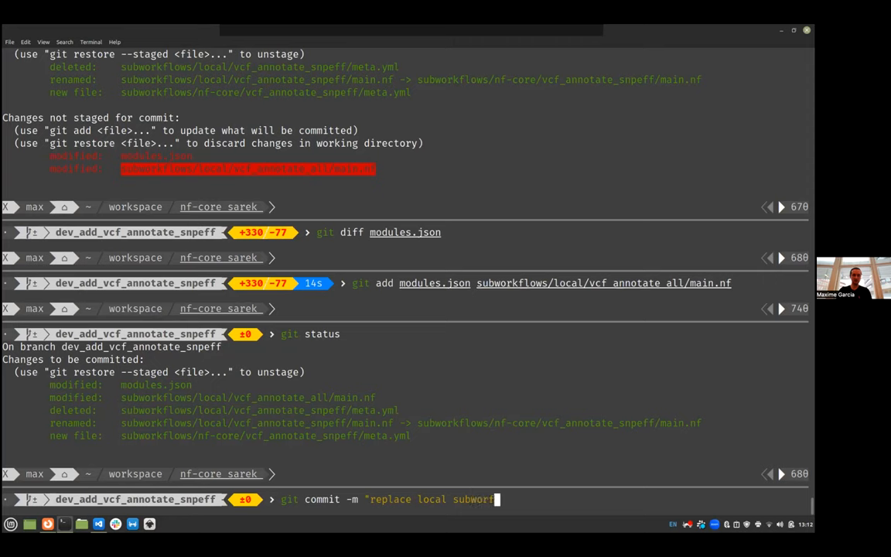
text(low with nf-core versi)
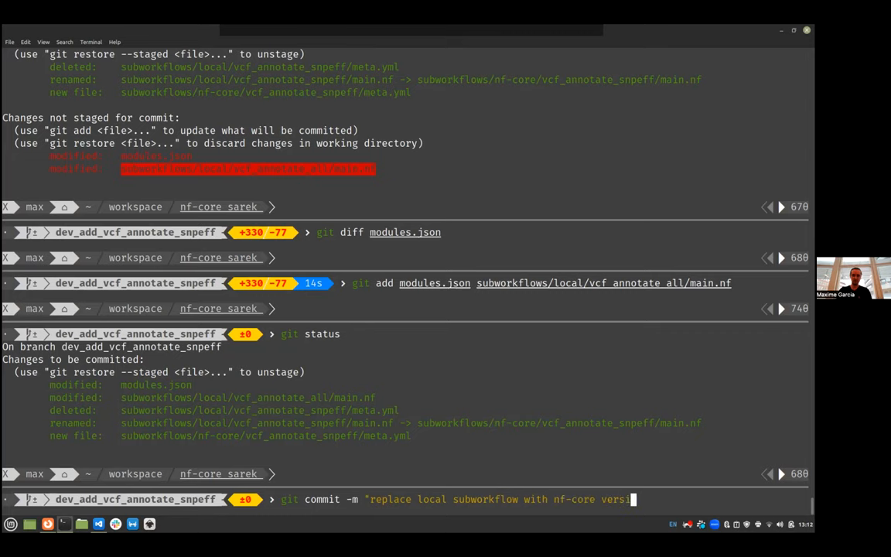
text(on")
text(git push)
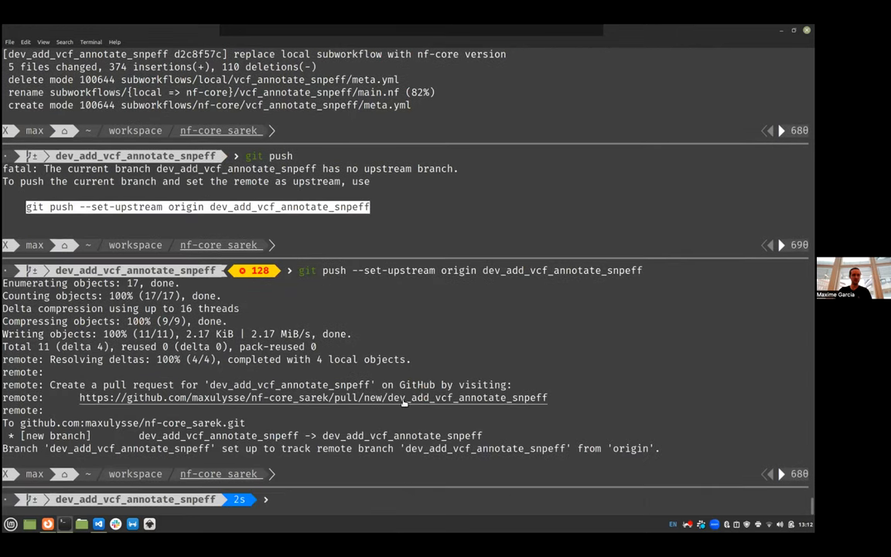
click(404, 398)
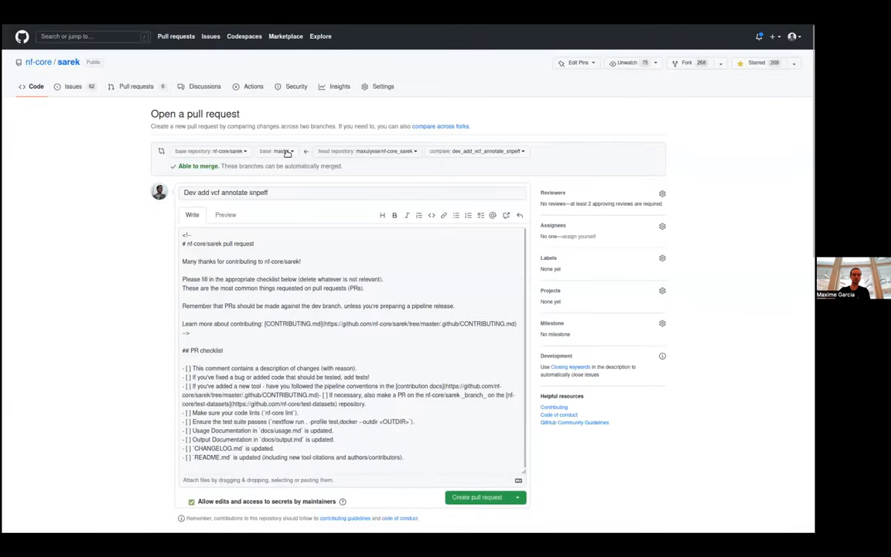
Step: Submit the pull request against dev, appending ' - vcf_annotate_snpeff' to its title
click(279, 151)
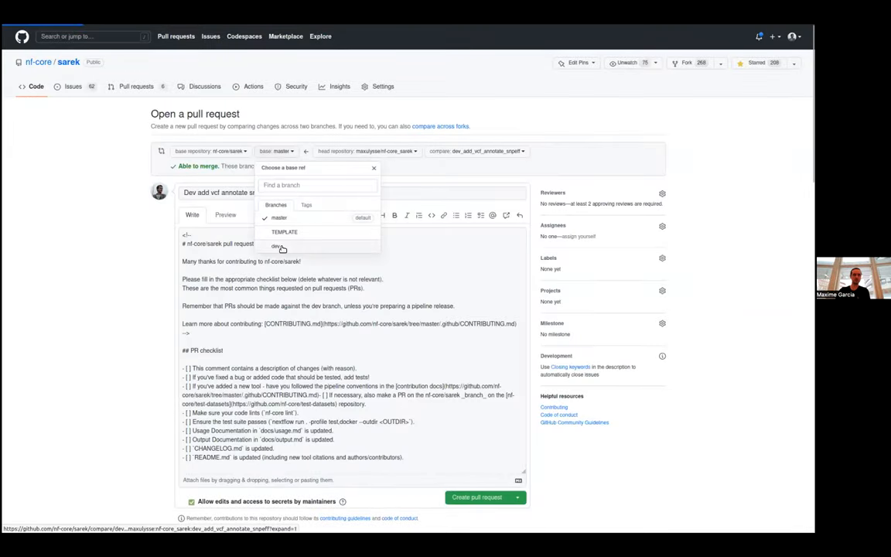
click(276, 246)
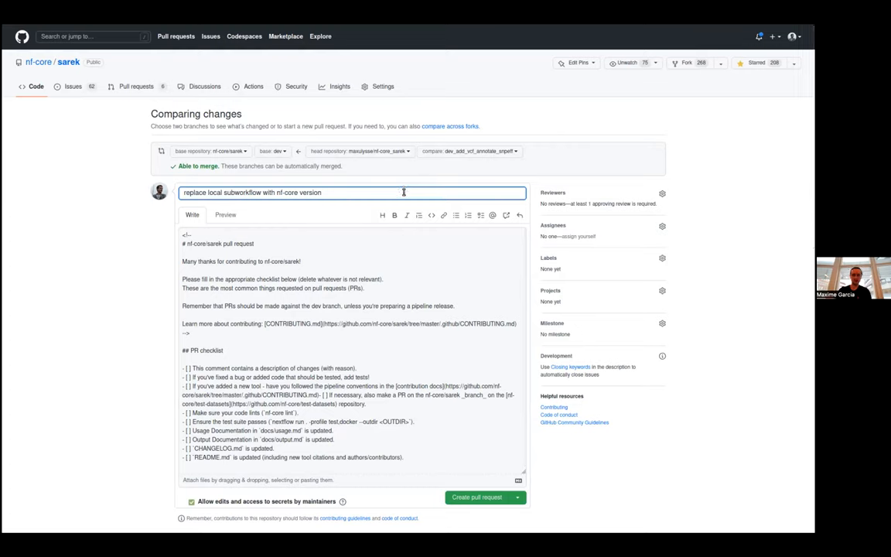
text(- vcf_annotate_snpeff)
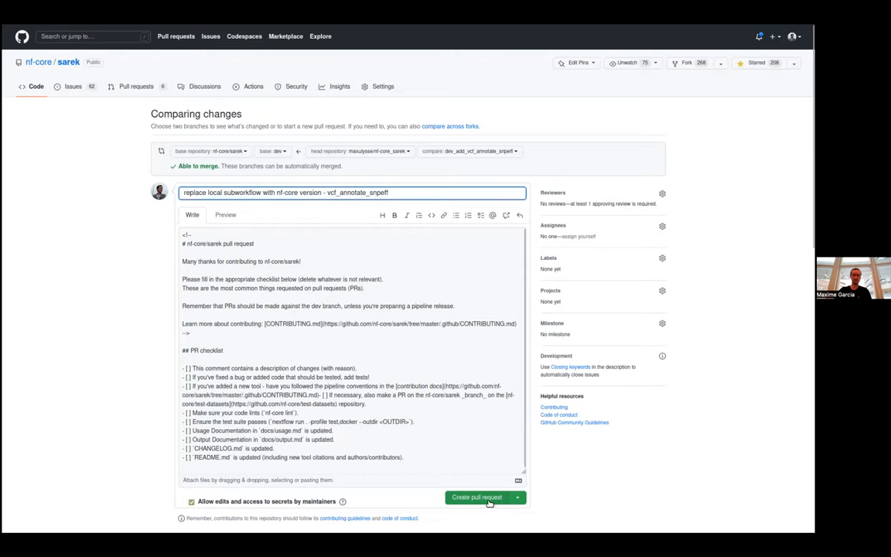
click(473, 496)
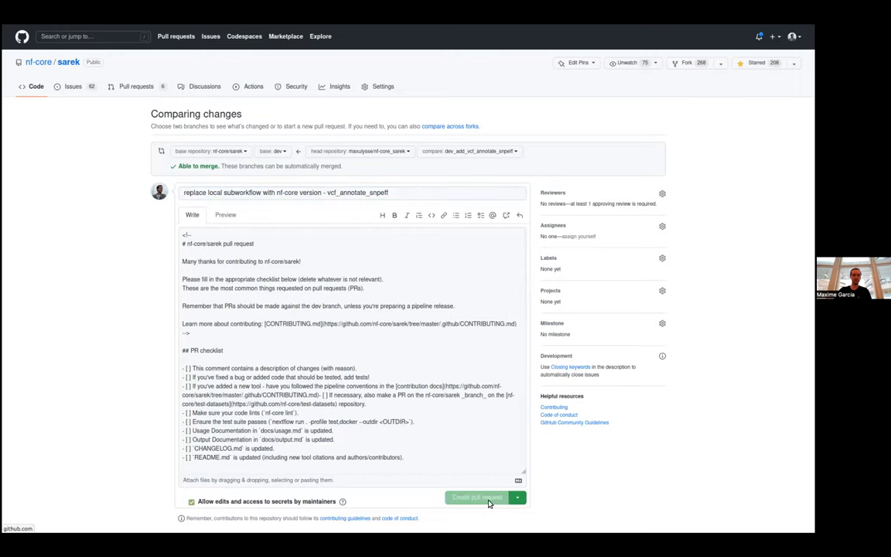
click(479, 498)
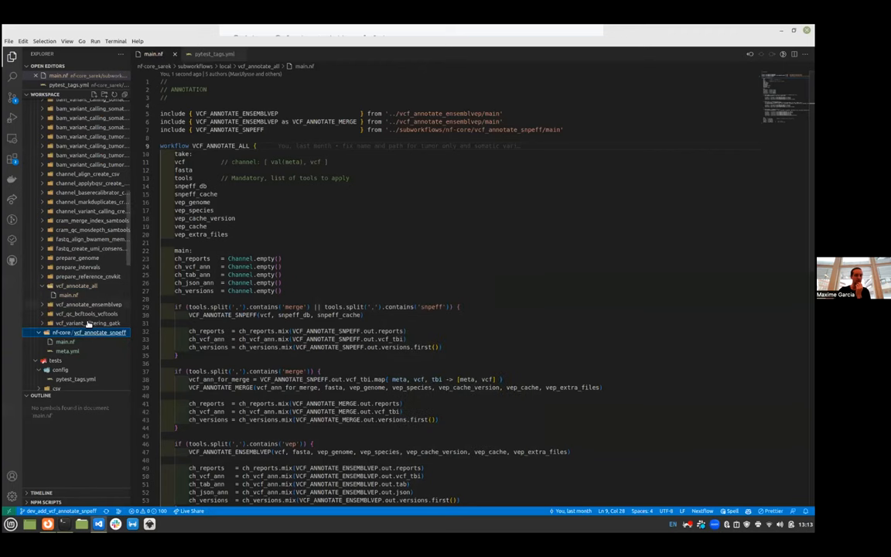
Step: Switch from Visual Studio Code back to the Terminal window
click(62, 345)
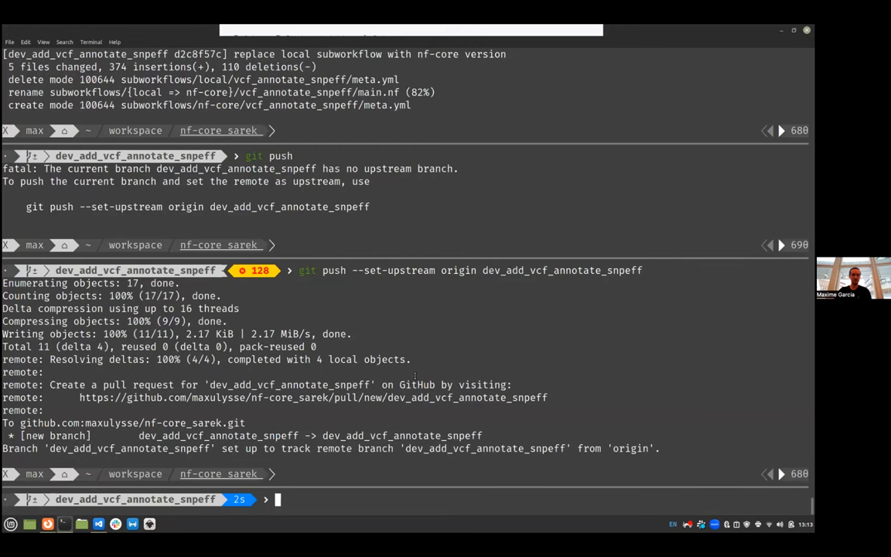
Step: Commit tests/config/pytest_tags.yml as 'update path to files in test tags' and push it
text(git commit tests/)
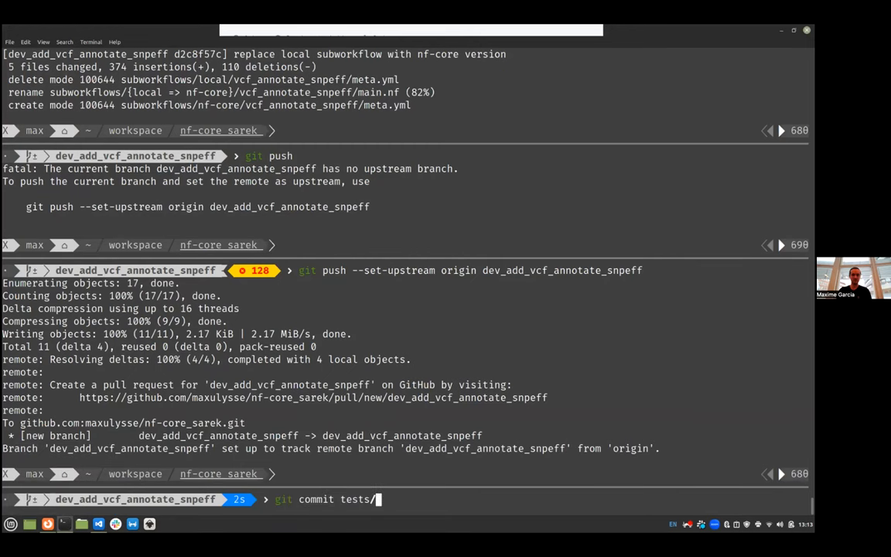
text(config/pytest_tags.yml tests)
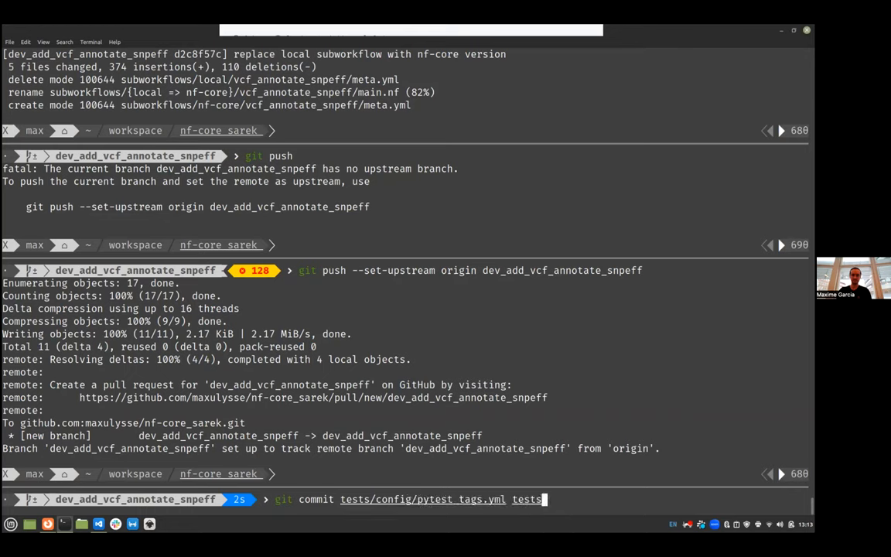
key(BackSpace)
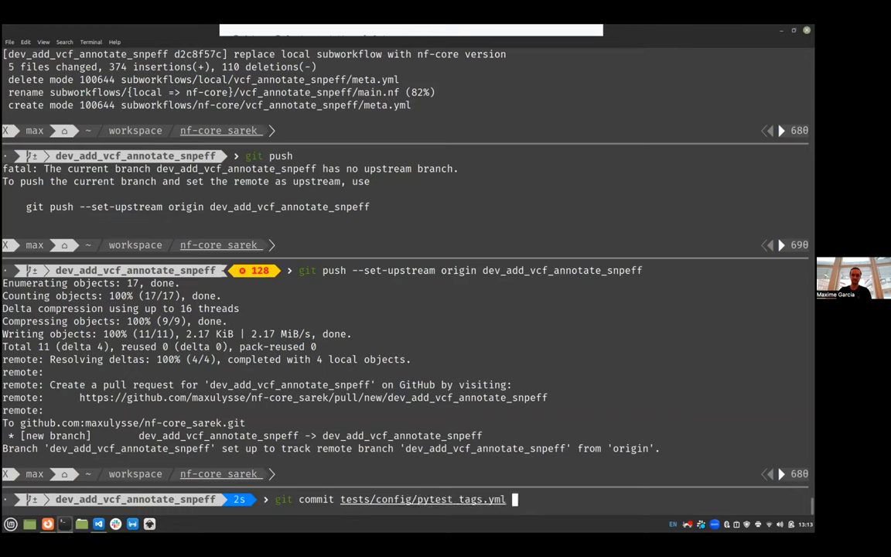
text(-m "update t)
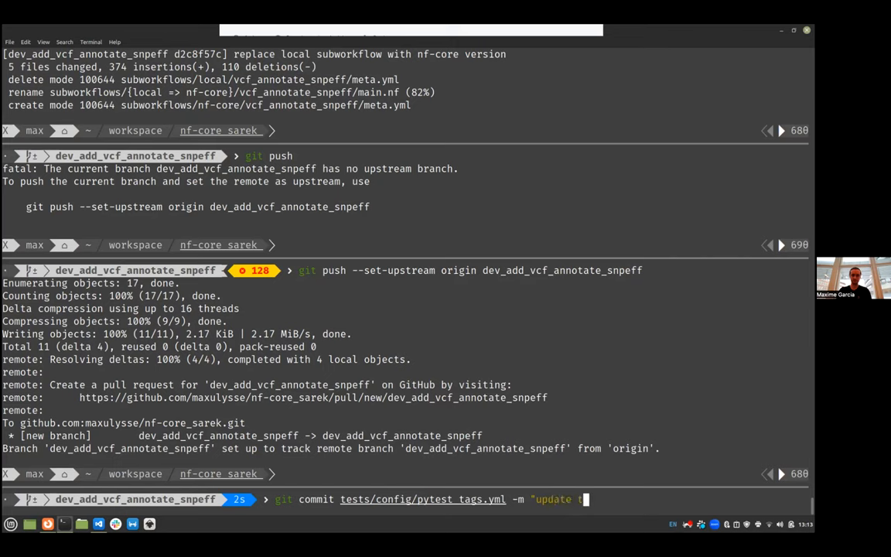
text(paths to files in)
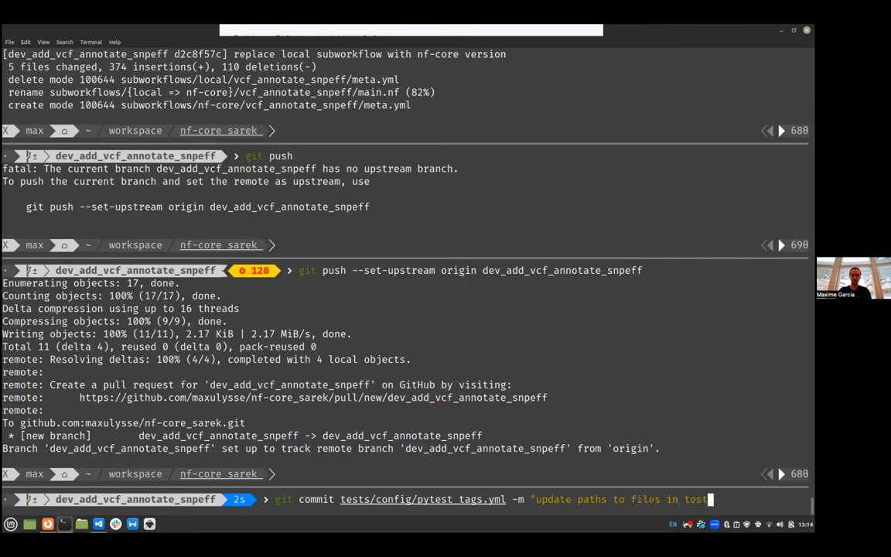
text(t)
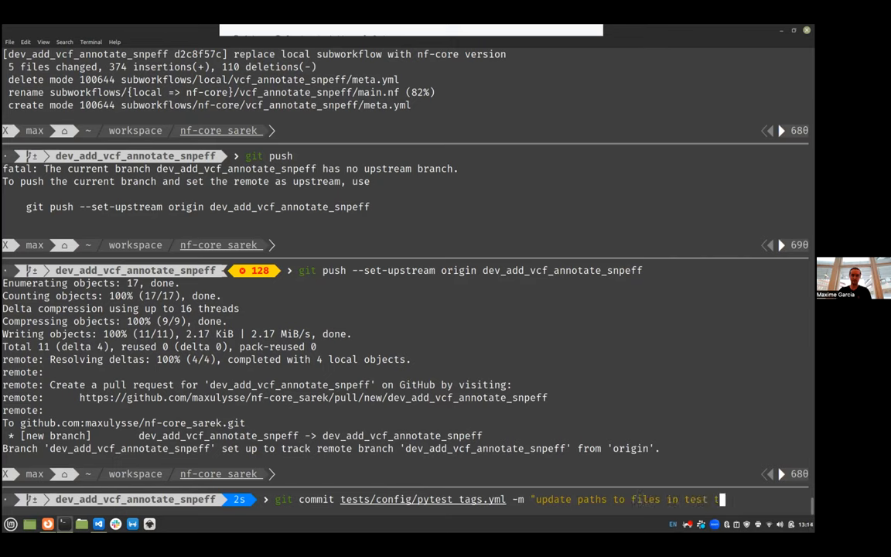
text(est tags")
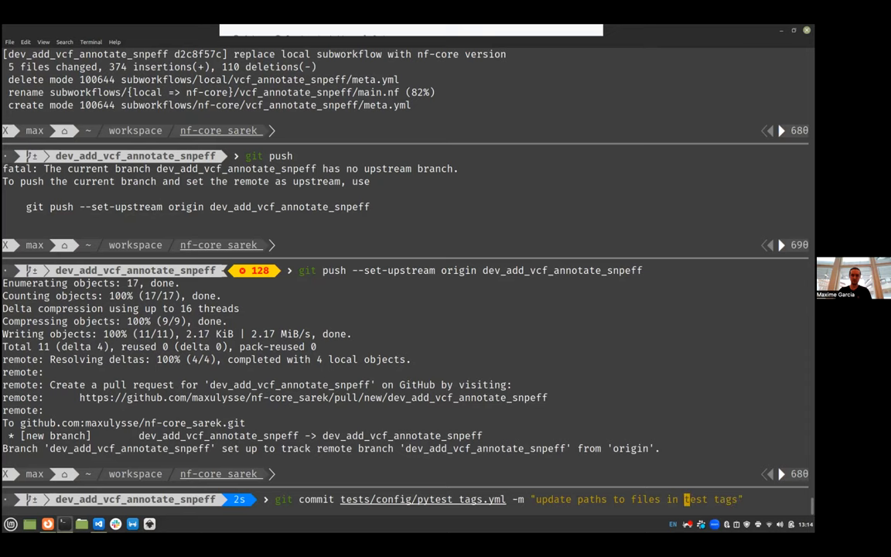
key(Return)
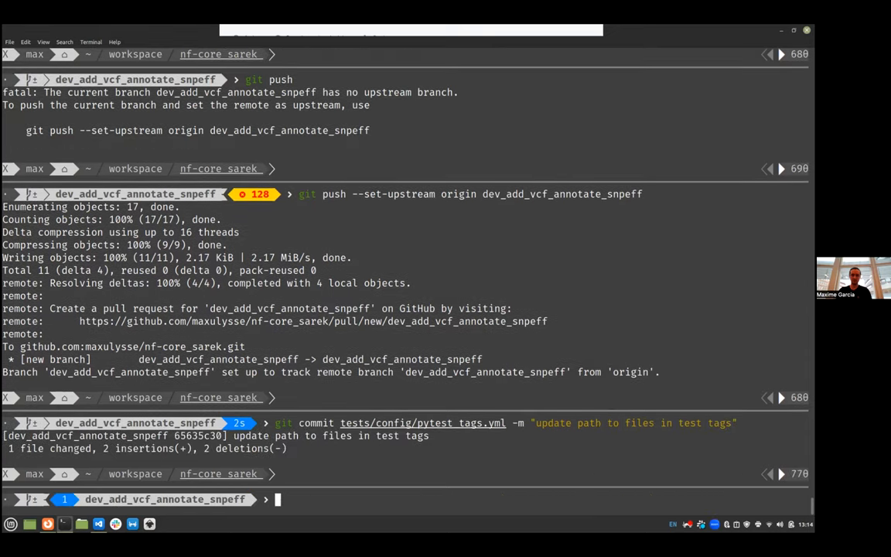
text(git push)
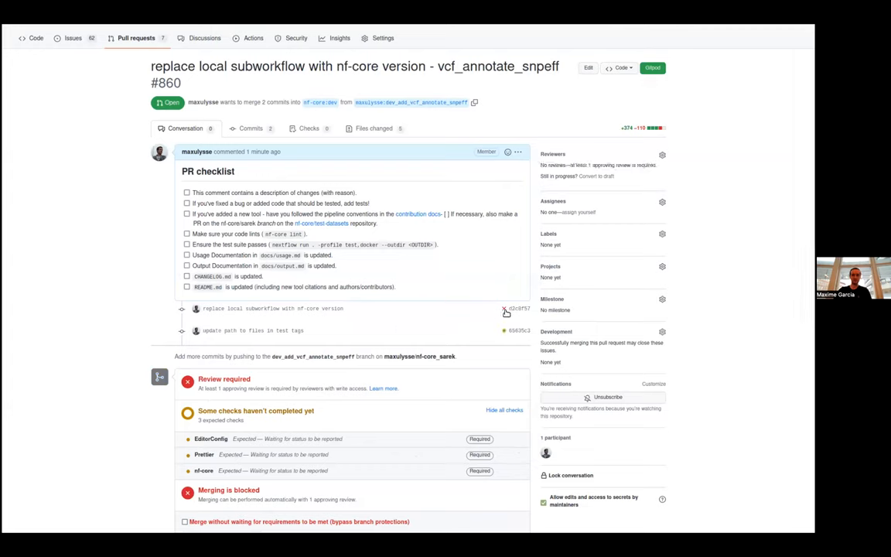
scroll(down, 3)
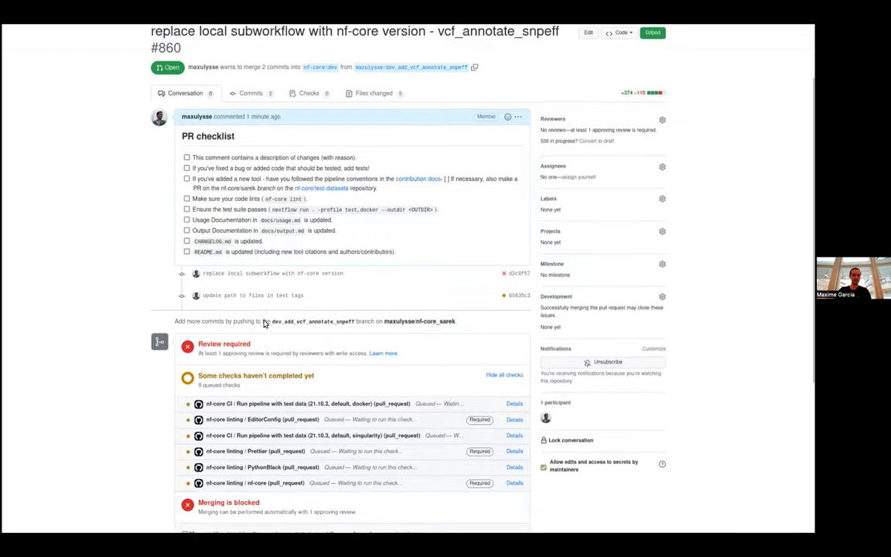
scroll(down, 3)
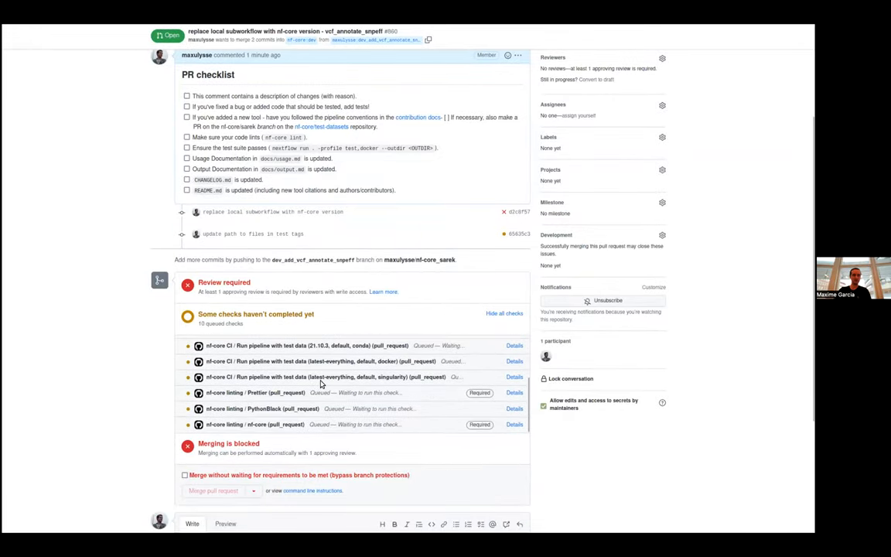
mouse_move(378, 376)
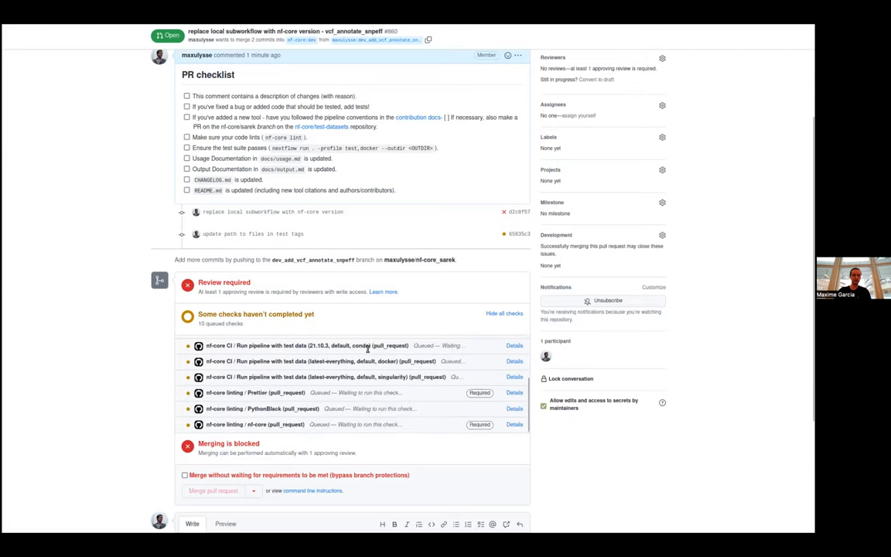
mouse_move(447, 376)
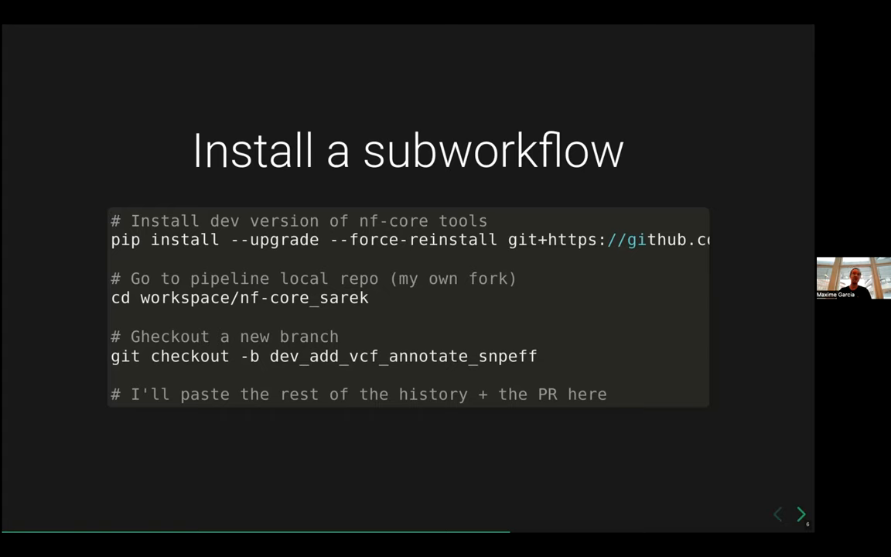
Step: Advance past the Contributors slide to the 'Any questions? Get involved' slide
click(801, 513)
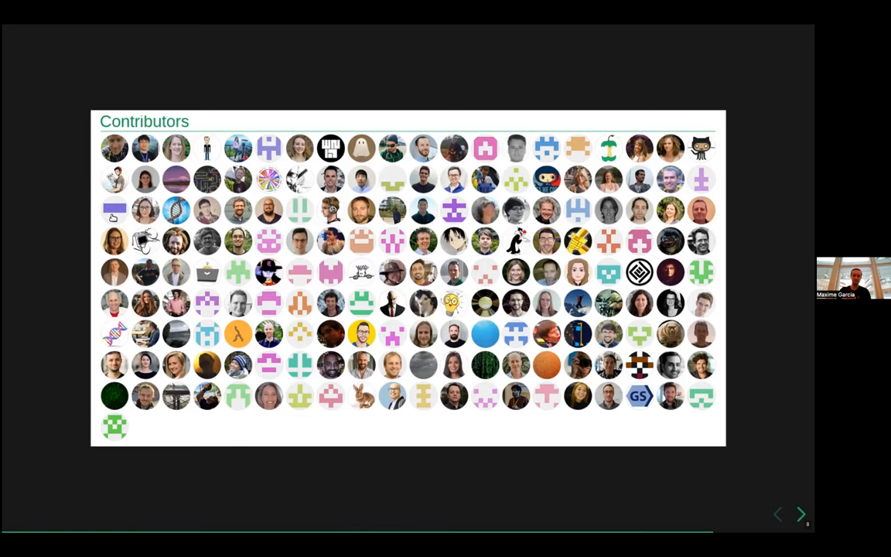
click(800, 514)
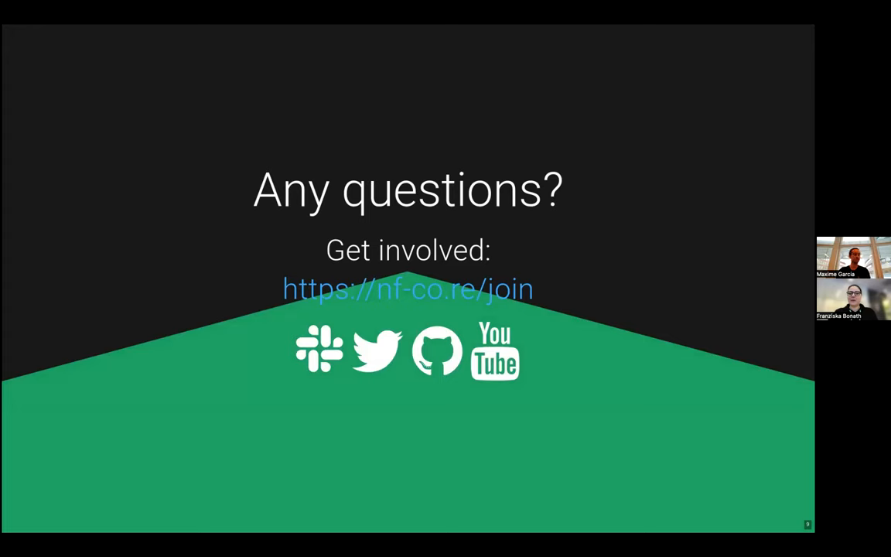
mouse_move(497, 49)
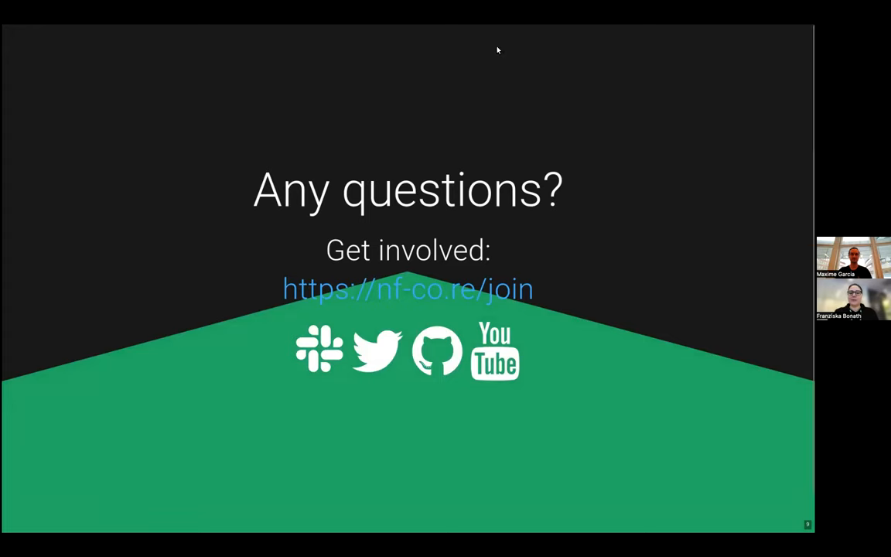
mouse_move(566, 44)
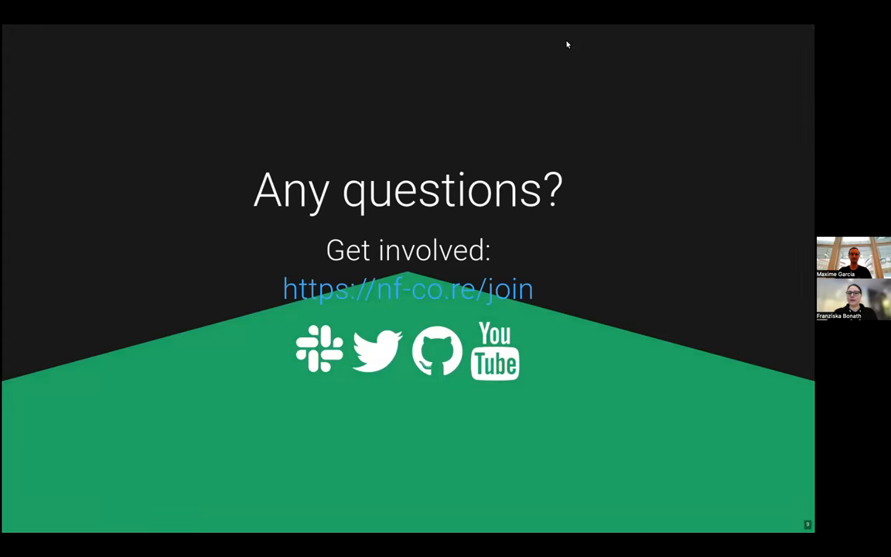
mouse_move(606, 58)
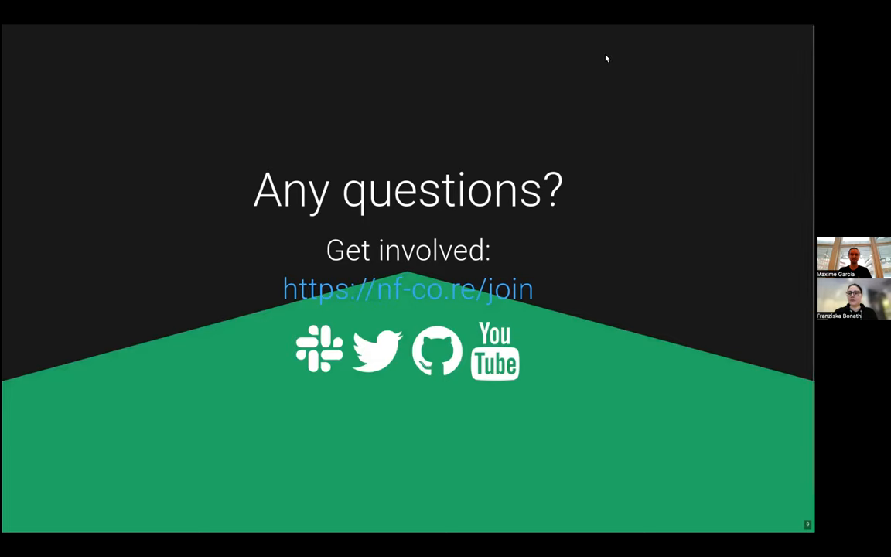
mouse_move(460, 30)
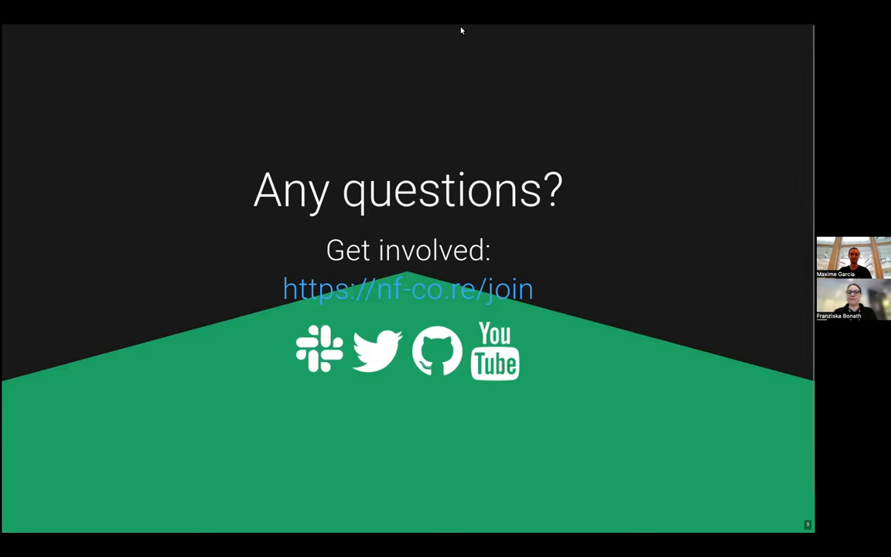
mouse_move(511, 44)
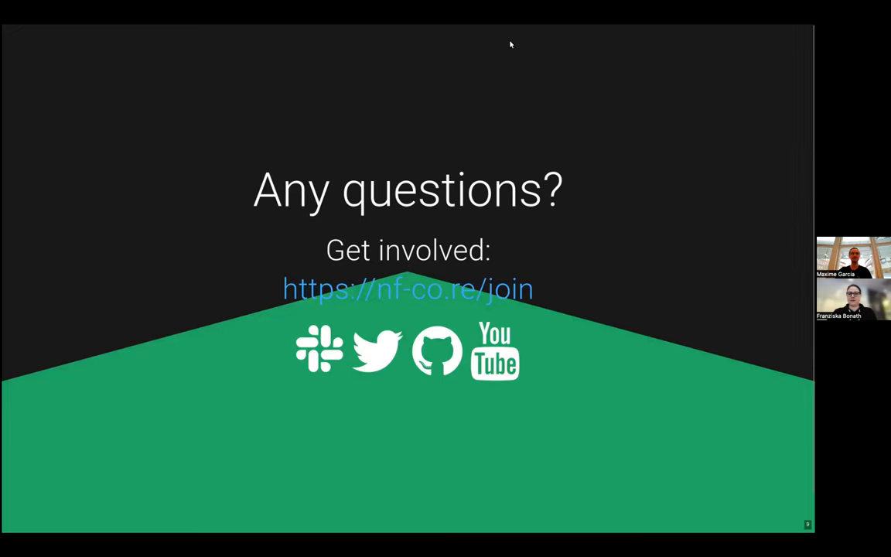
mouse_move(439, 34)
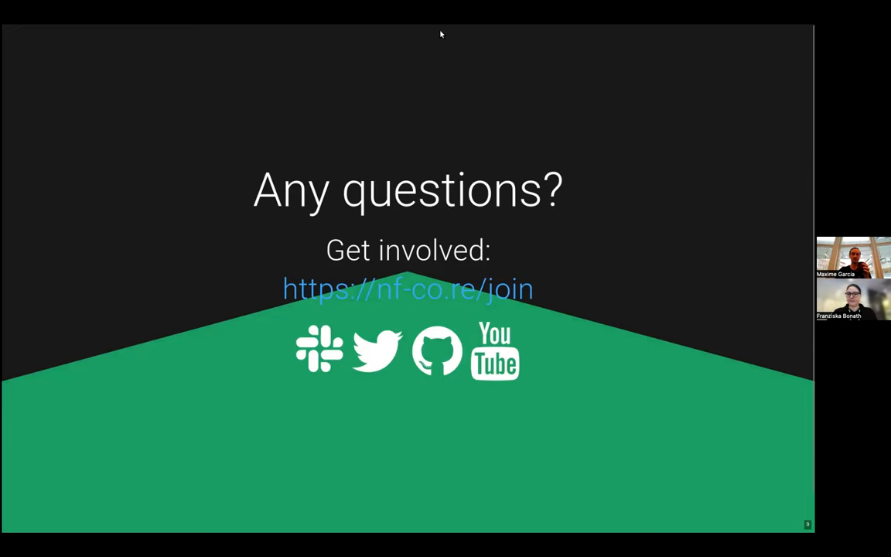
mouse_move(471, 29)
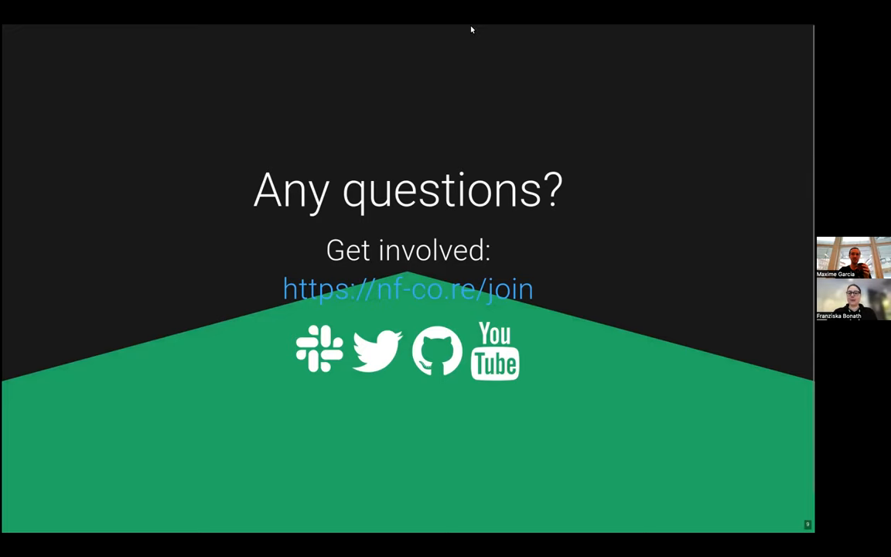